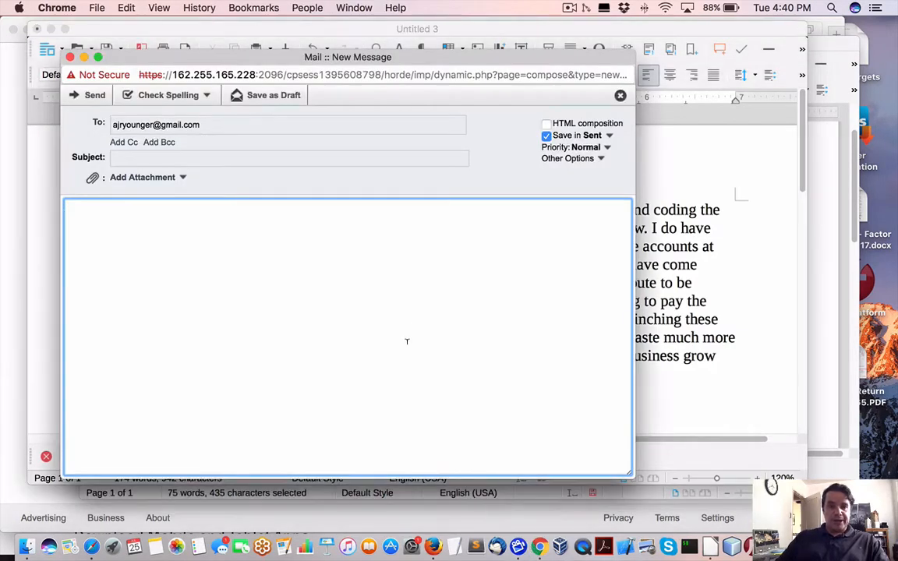
mouse_move(91, 546)
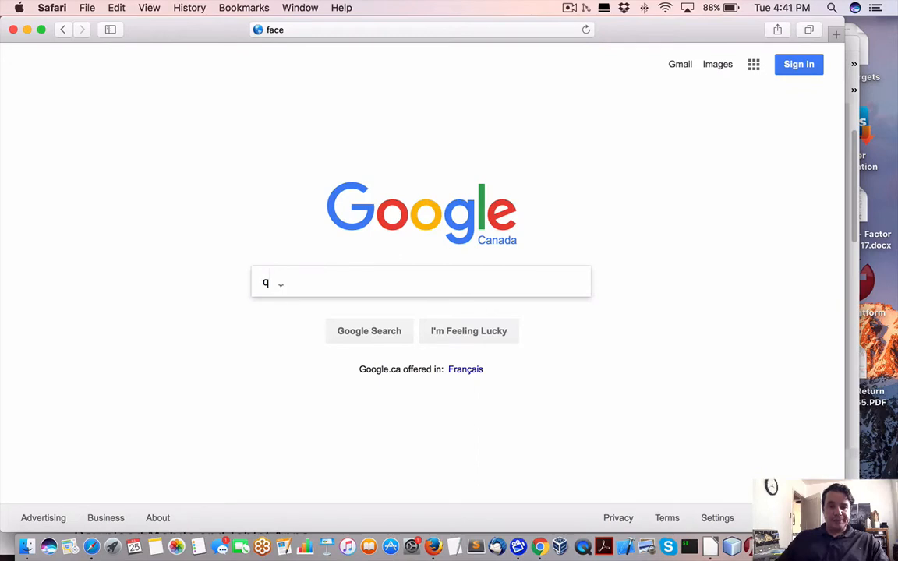
- Search Google for 'tradelink platform' and look through the QuantLabs, SourceForge and Elite Trader results
text(tradelink plat)
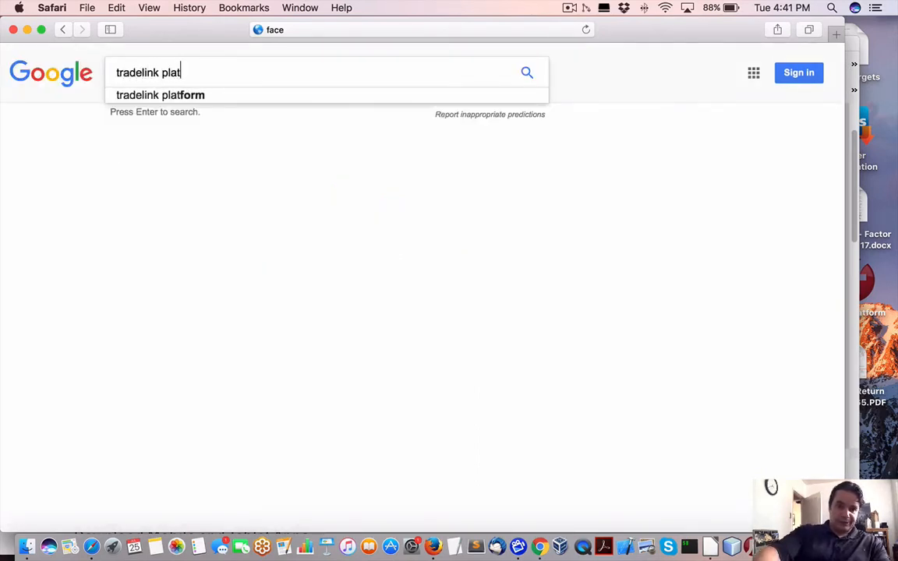
click(159, 95)
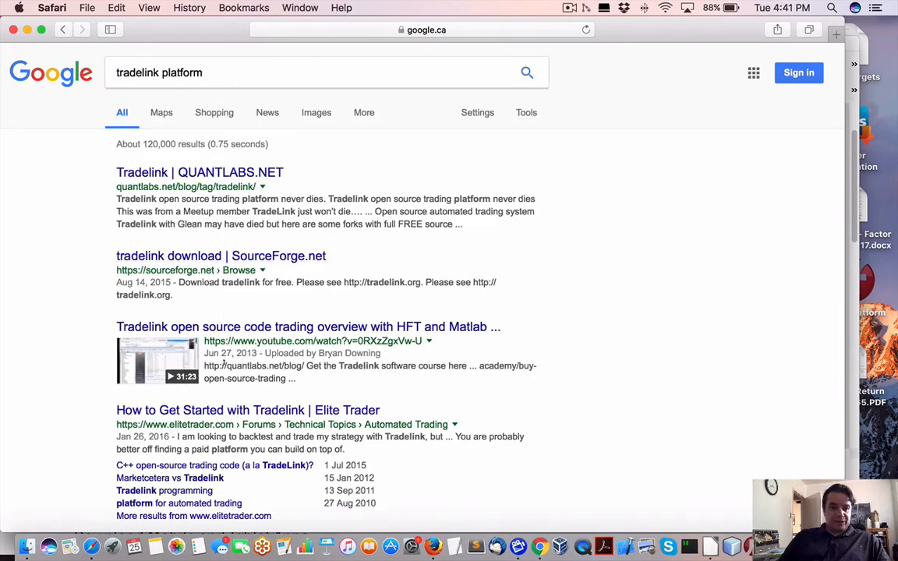
scroll(down, 3)
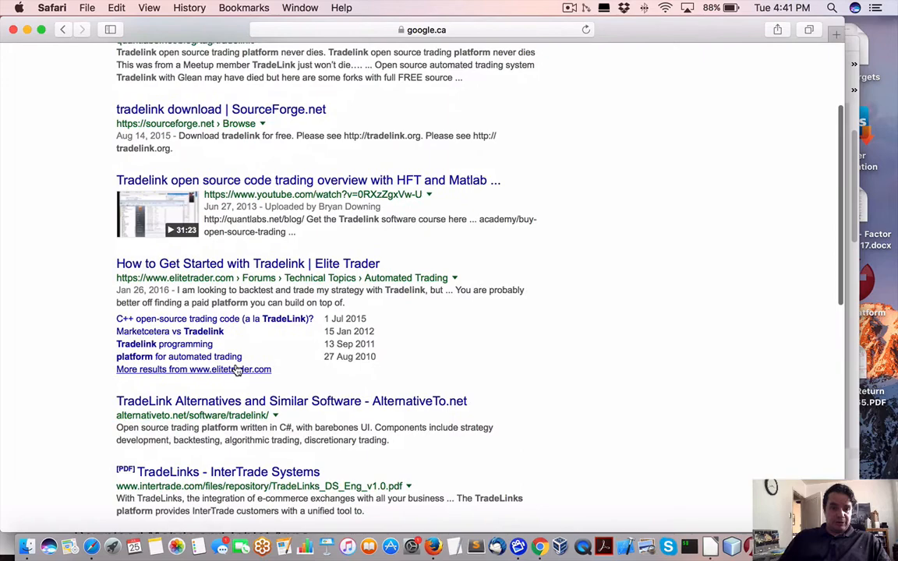
scroll(down, 3)
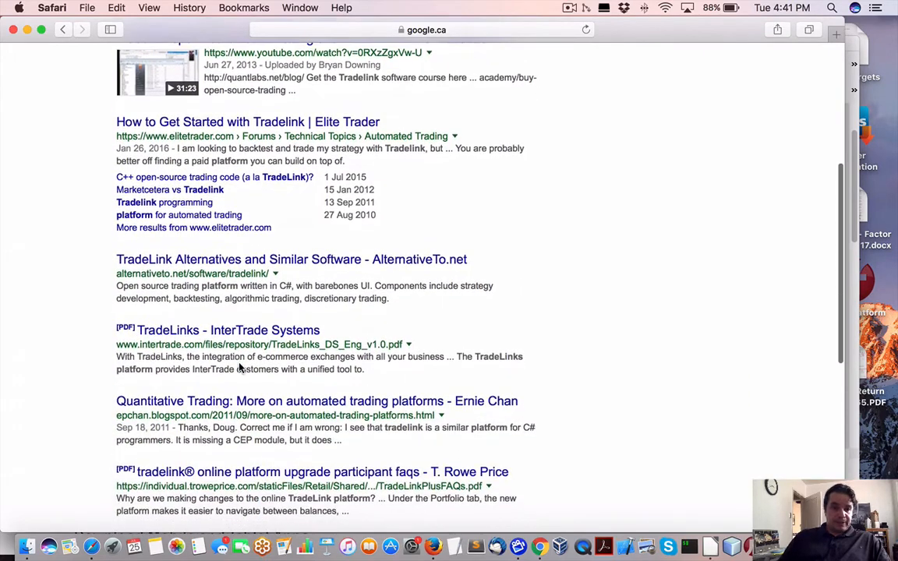
scroll(up, 3)
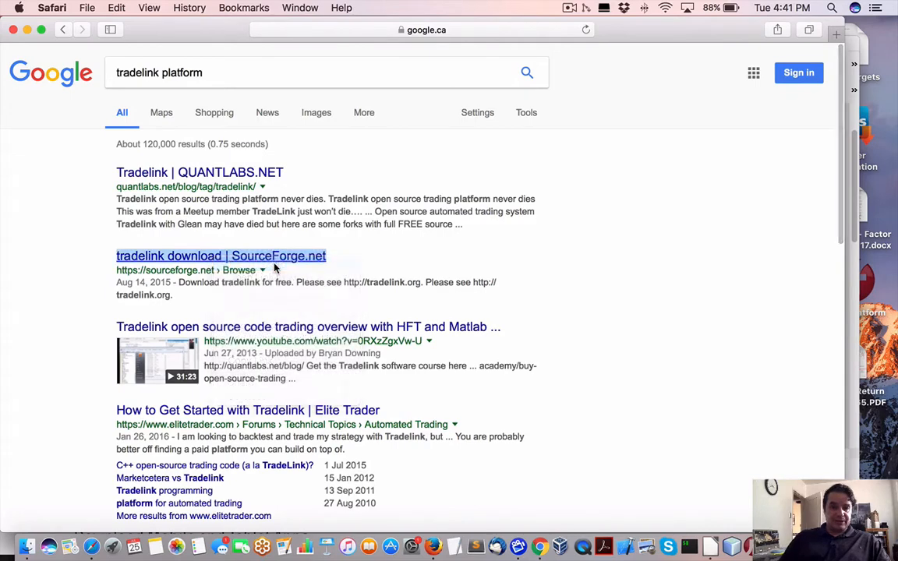
- Check the tradelink SourceForge project's Files tab, find it empty, and start a new 'github tradelink' search
click(221, 255)
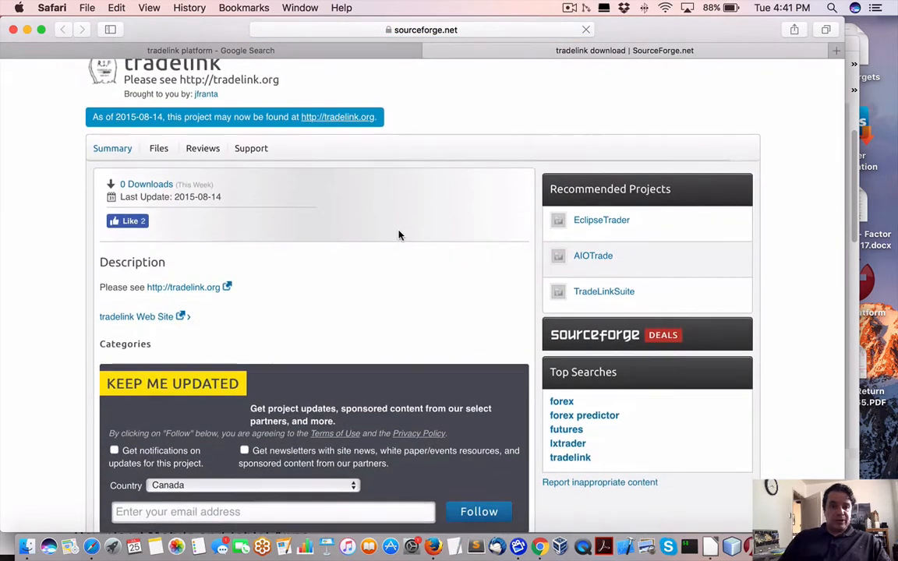
scroll(up, 3)
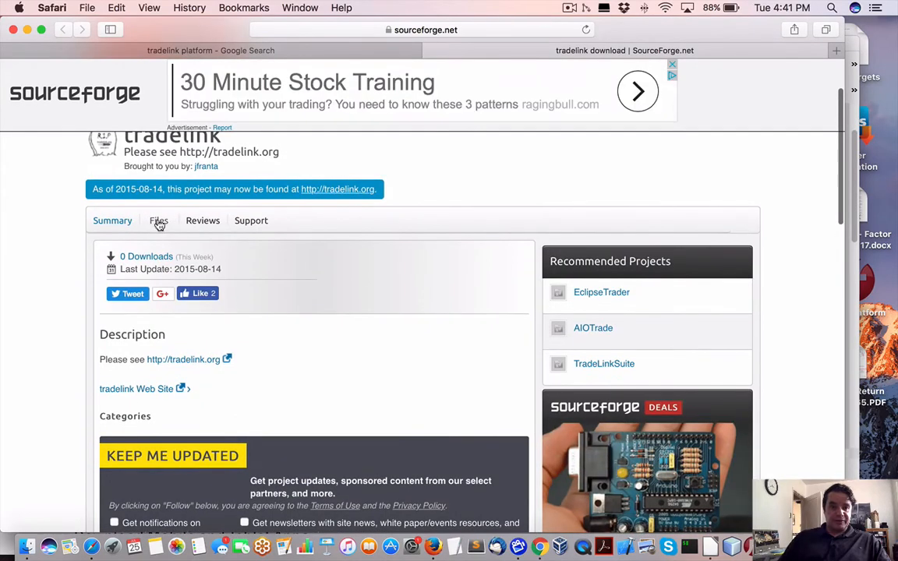
click(159, 221)
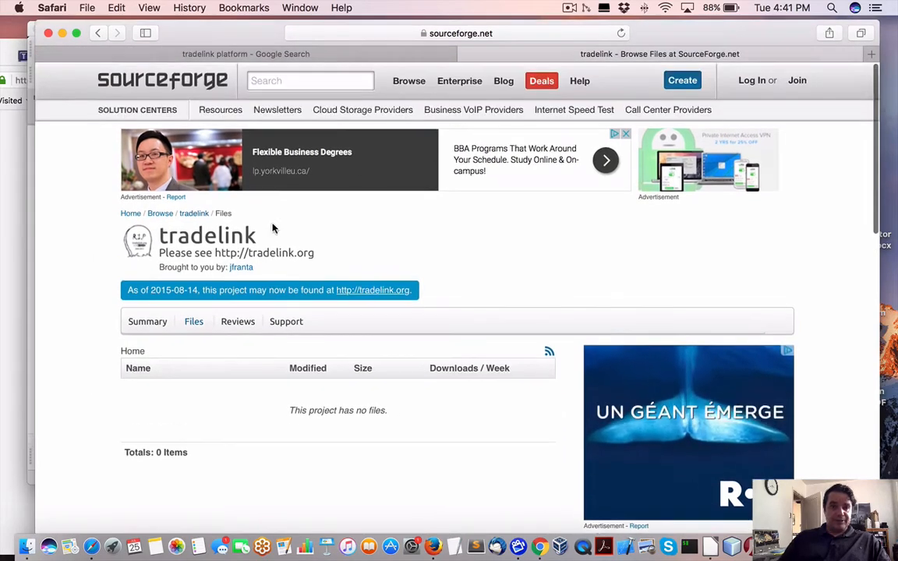
click(460, 33)
text(github tradel)
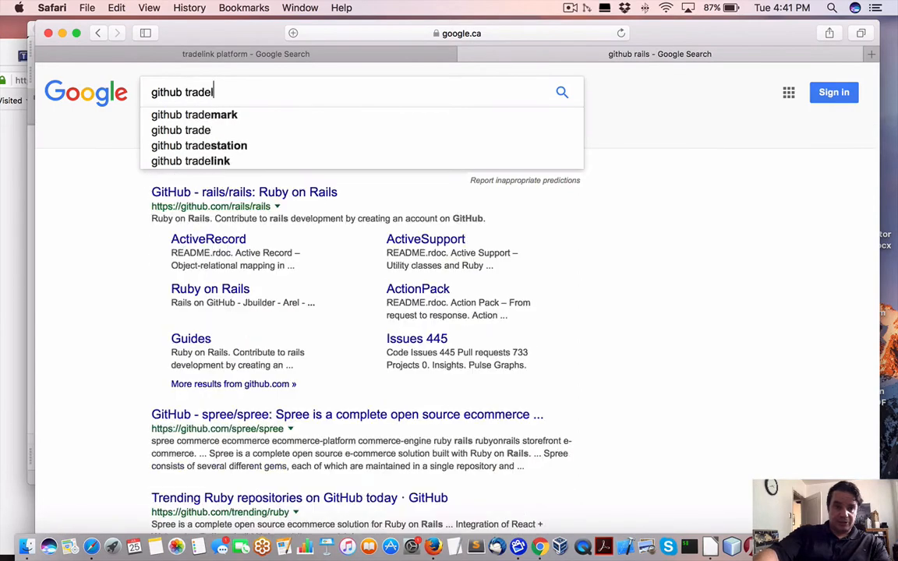
- Search 'github tradelink' and read the README setup steps of the brotchie/tradelink mirror repository
click(190, 161)
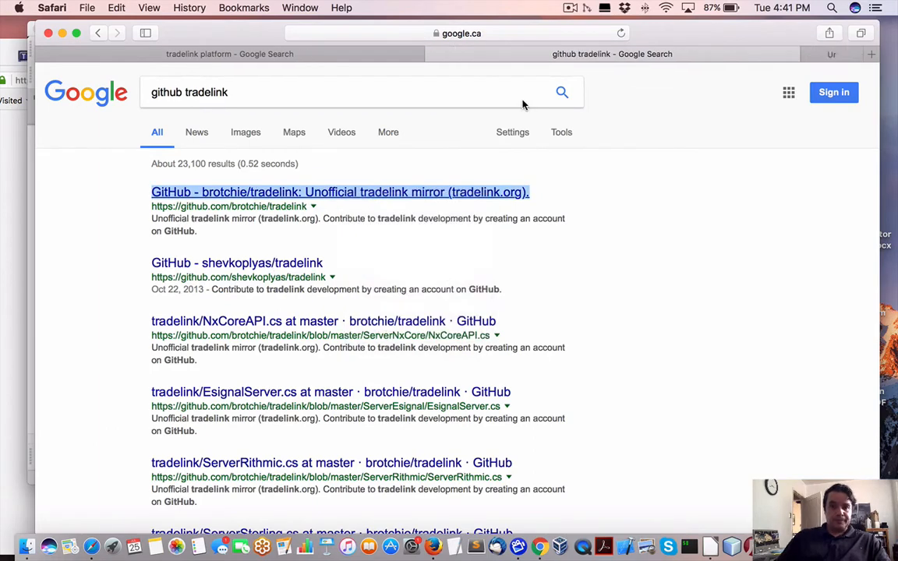
click(340, 192)
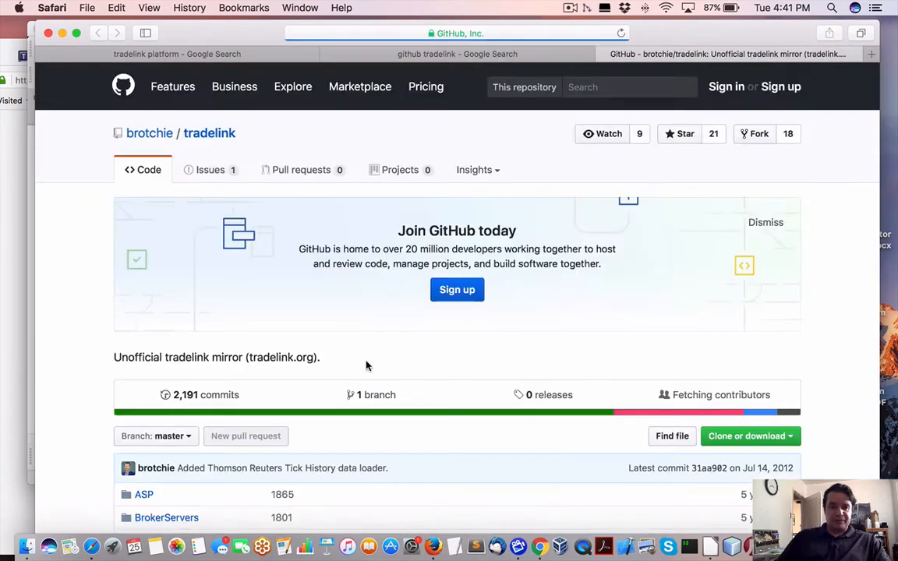
scroll(down, 3)
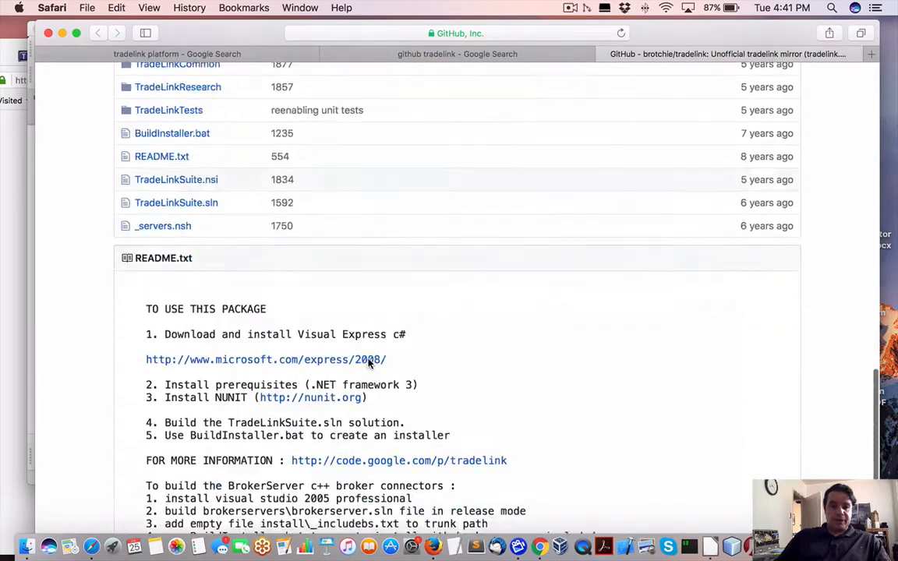
scroll(down, 3)
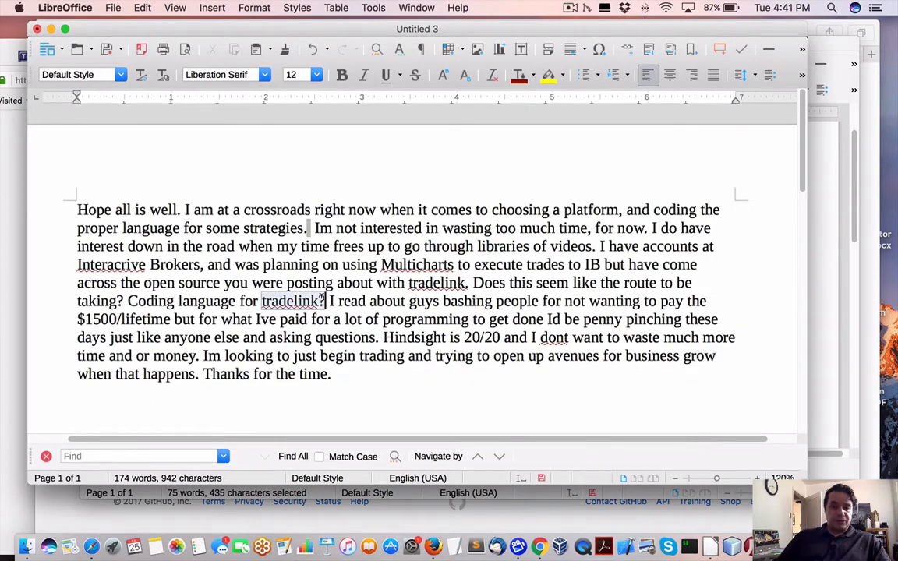
double_click(290, 300)
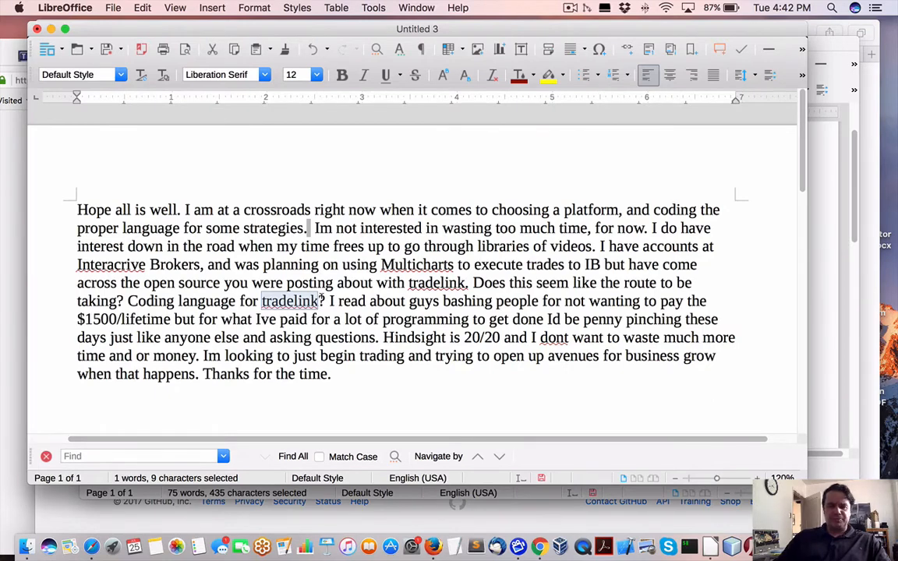
click(322, 301)
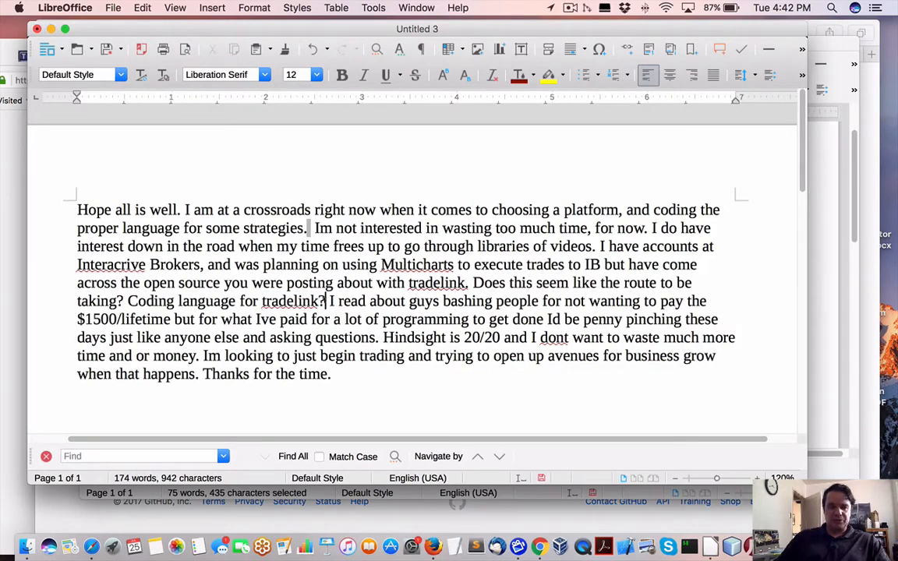
double_click(293, 301)
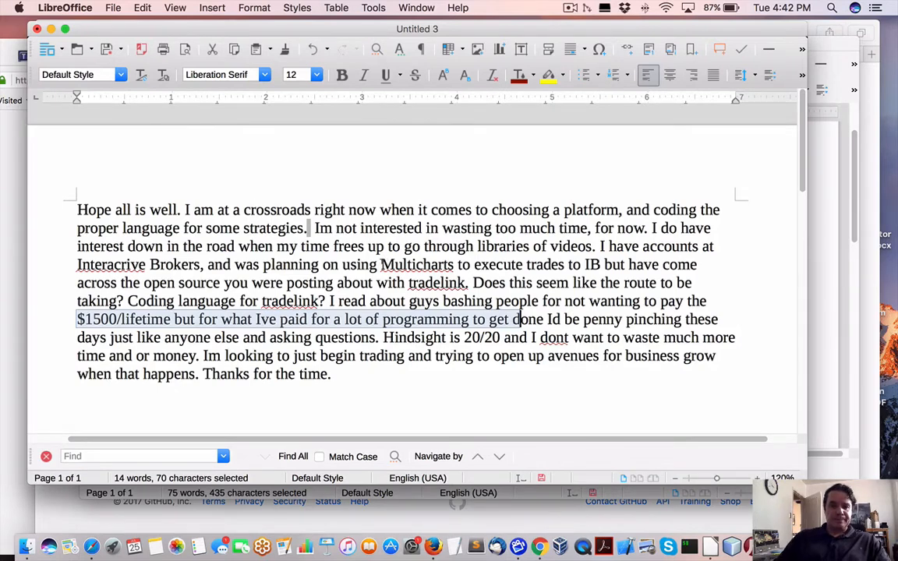
double_click(416, 265)
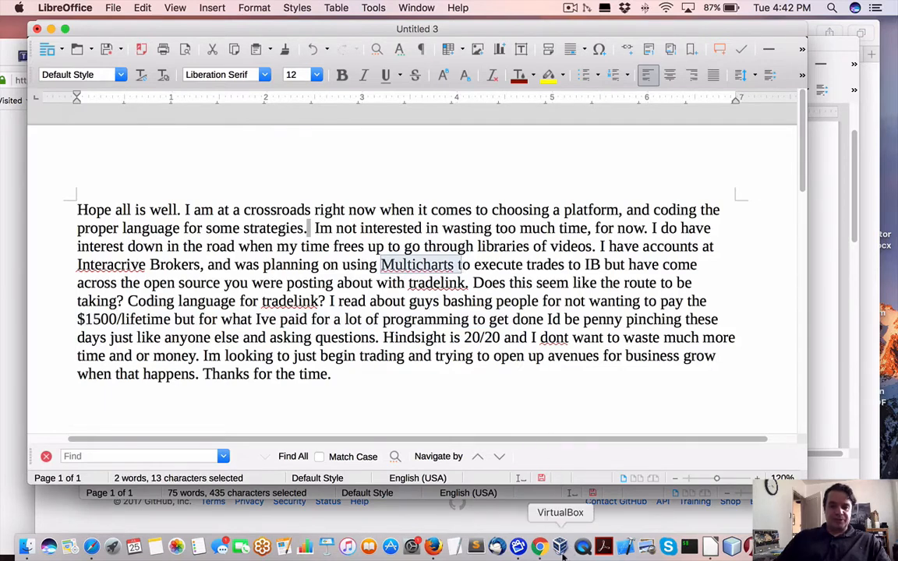
- Go to the QuantLabs YouTube channel and search its videos for 'multicharts'
click(539, 546)
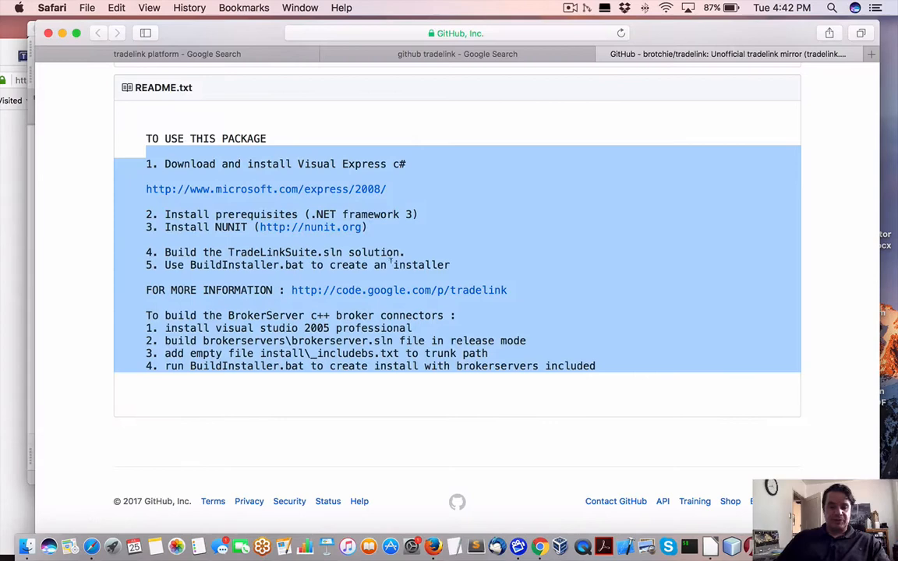
text(youtube.com/quantlabs)
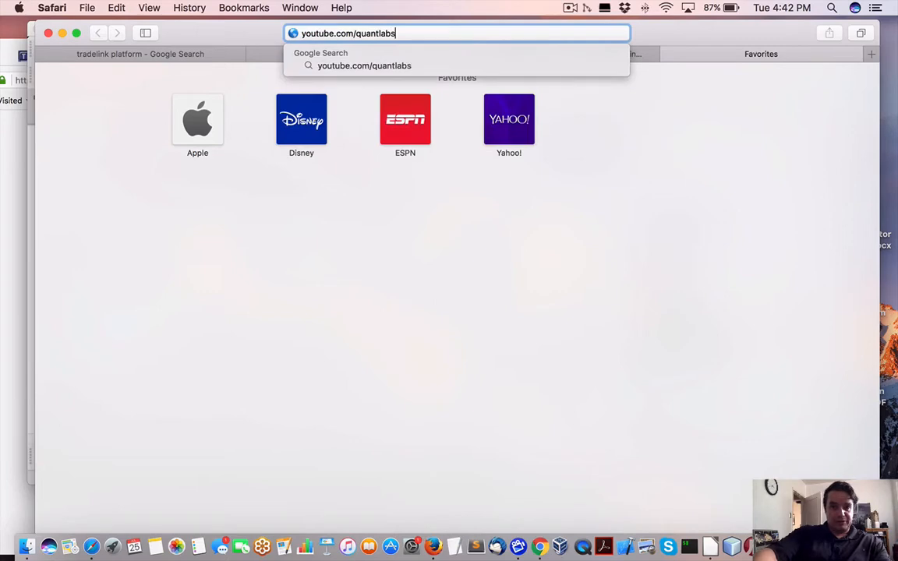
key(Return)
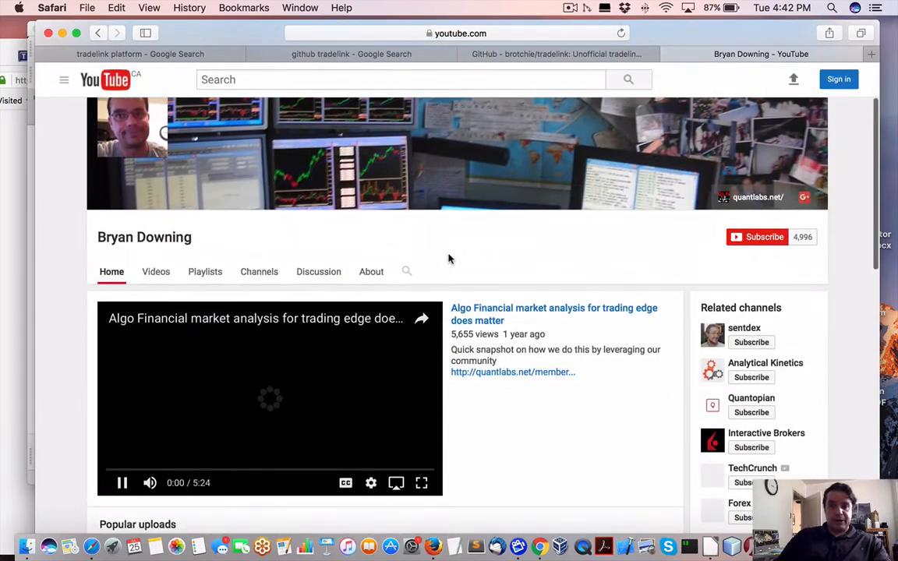
click(406, 271)
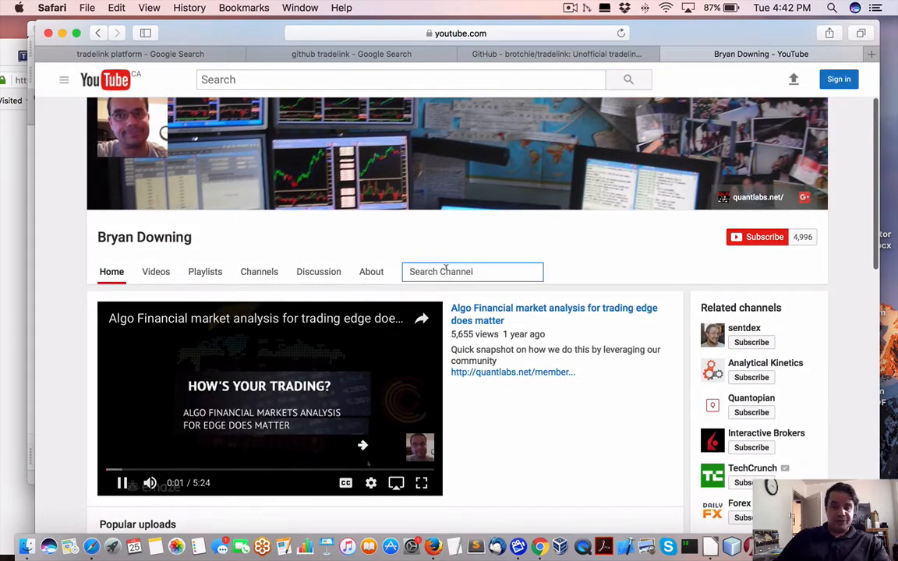
text(multic)
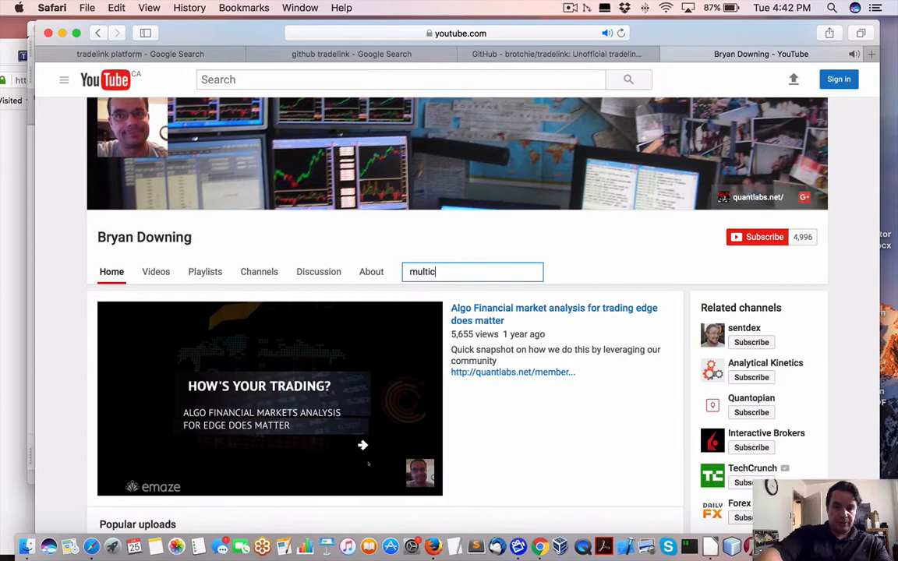
text(c)
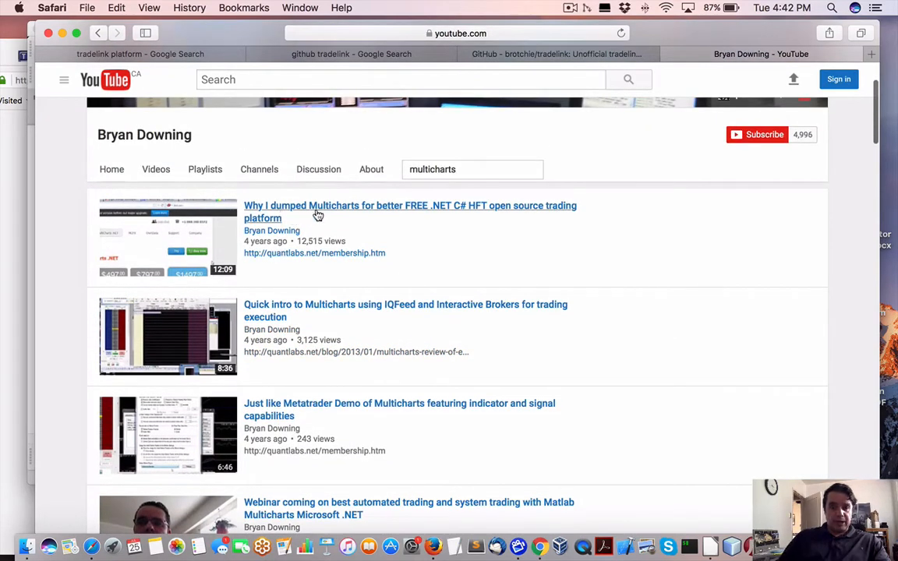
mouse_move(446, 218)
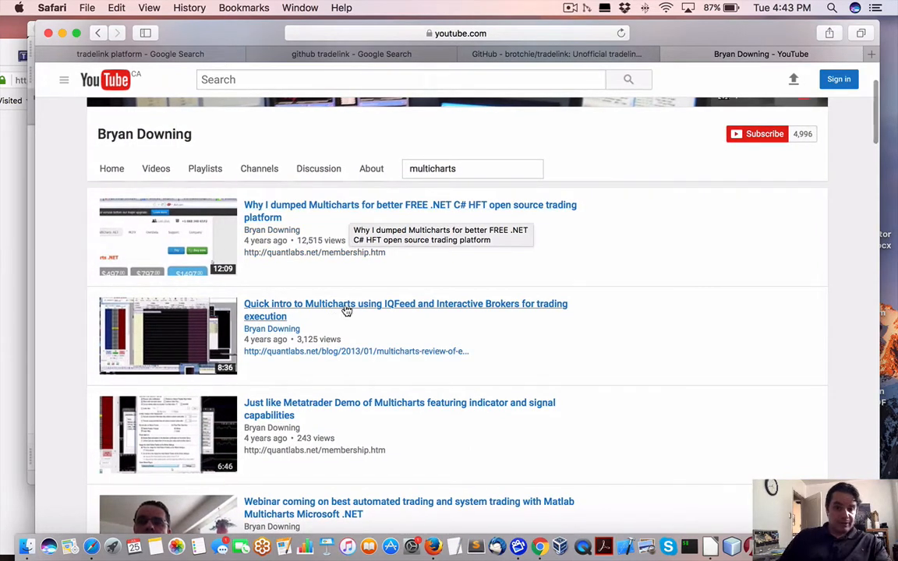
- Look through the channel's Multicharts videos, including the IQFeed and Interactive Brokers execution one
scroll(down, 3)
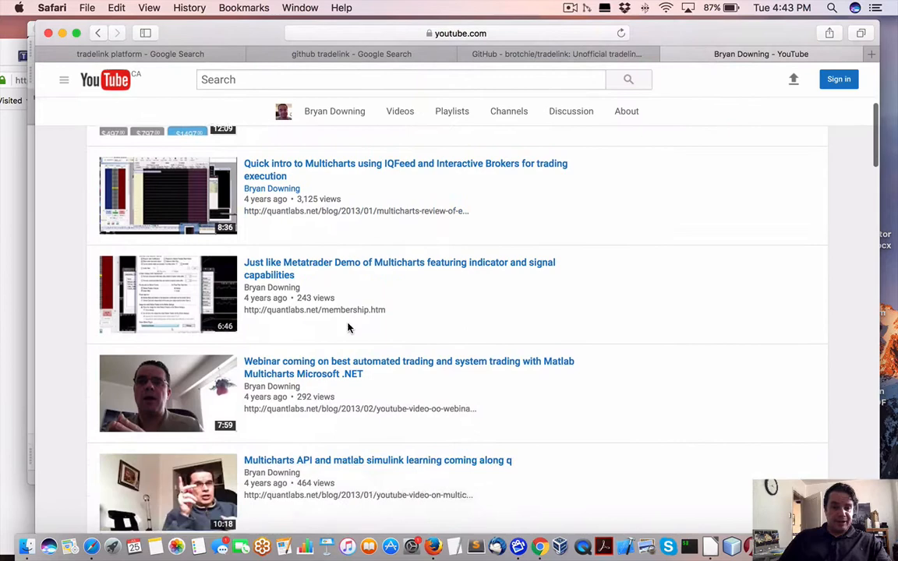
scroll(down, 3)
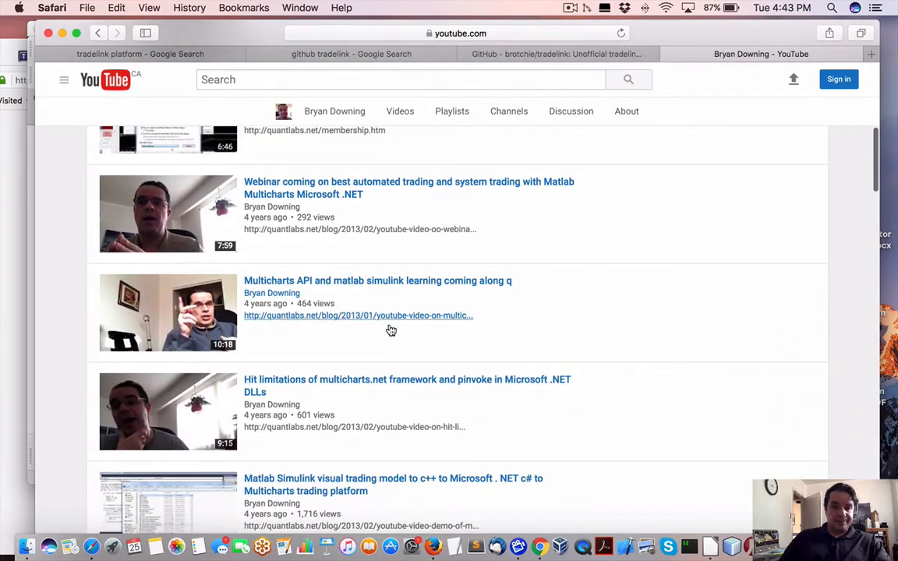
scroll(down, 3)
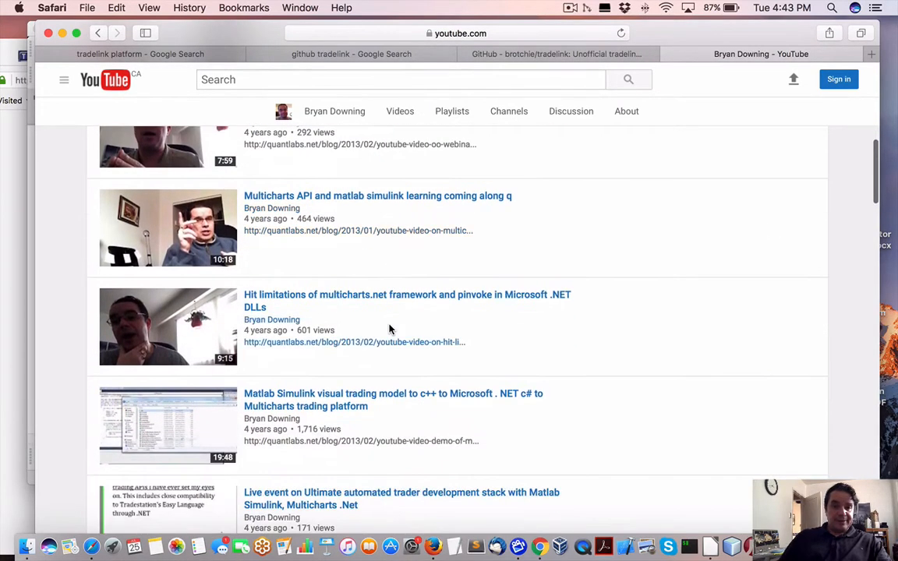
scroll(up, 3)
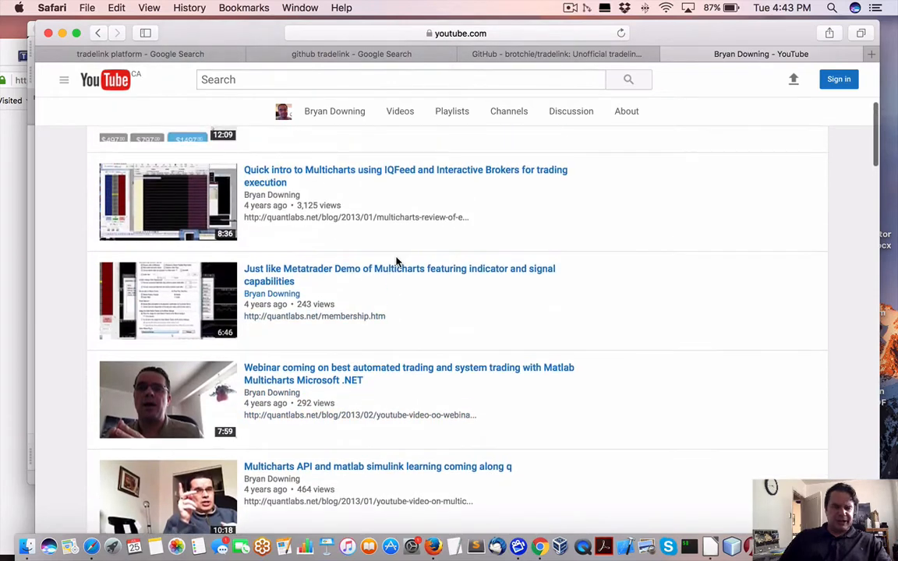
scroll(up, 3)
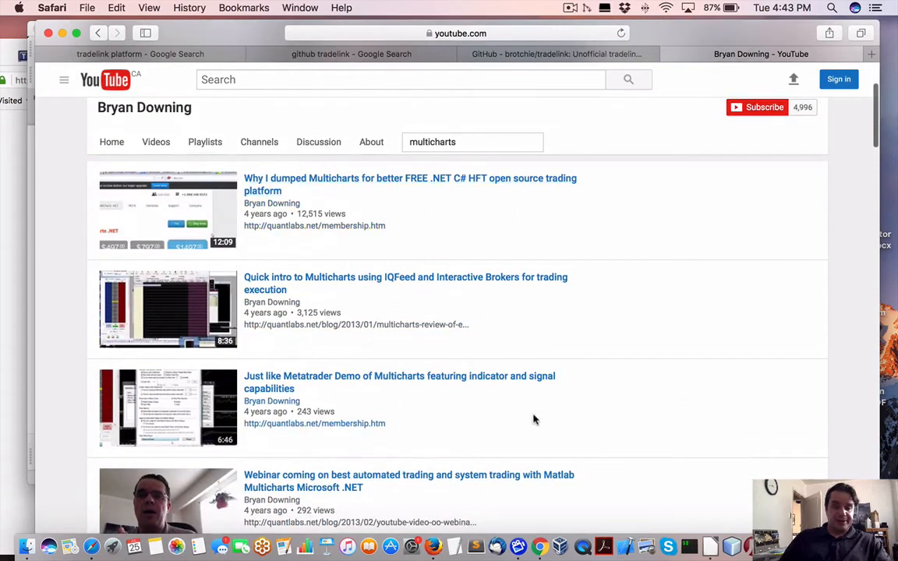
mouse_move(710, 546)
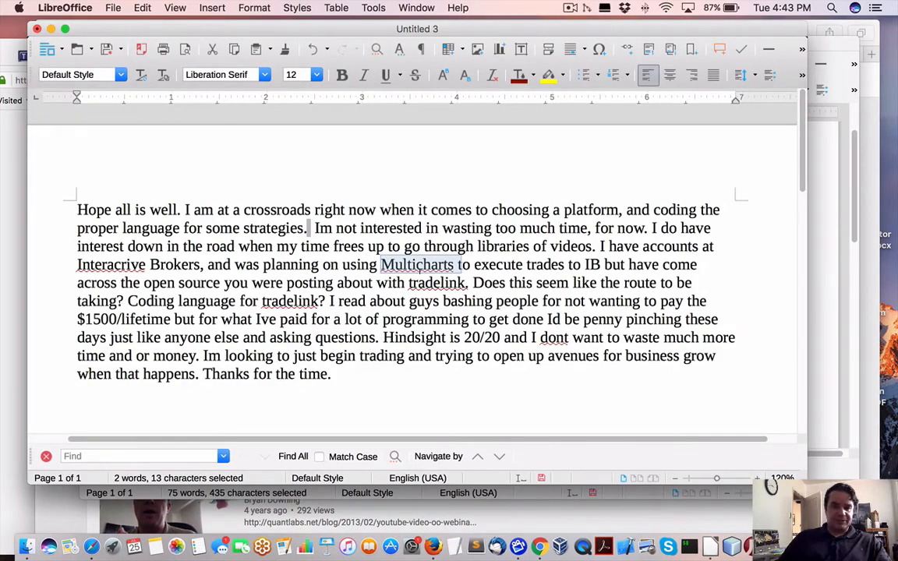
click(452, 265)
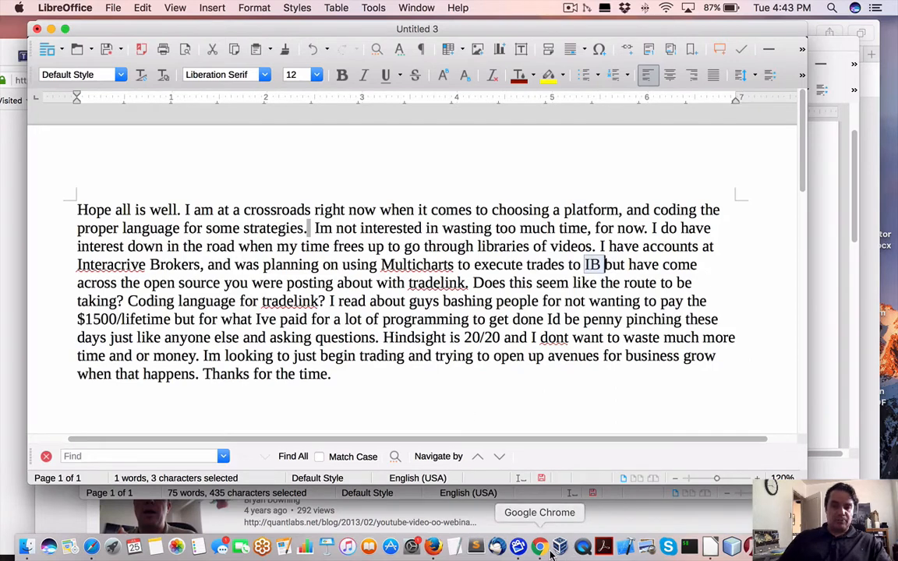
- Find the Interactive Brokers and TWS playlist on the channel's Playlists page by searching 'interact'
click(539, 545)
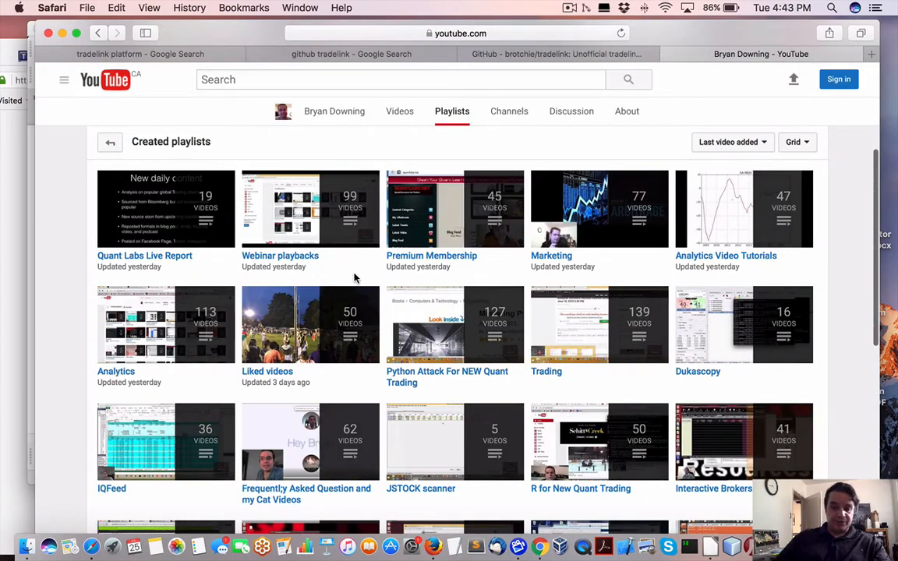
text(interact)
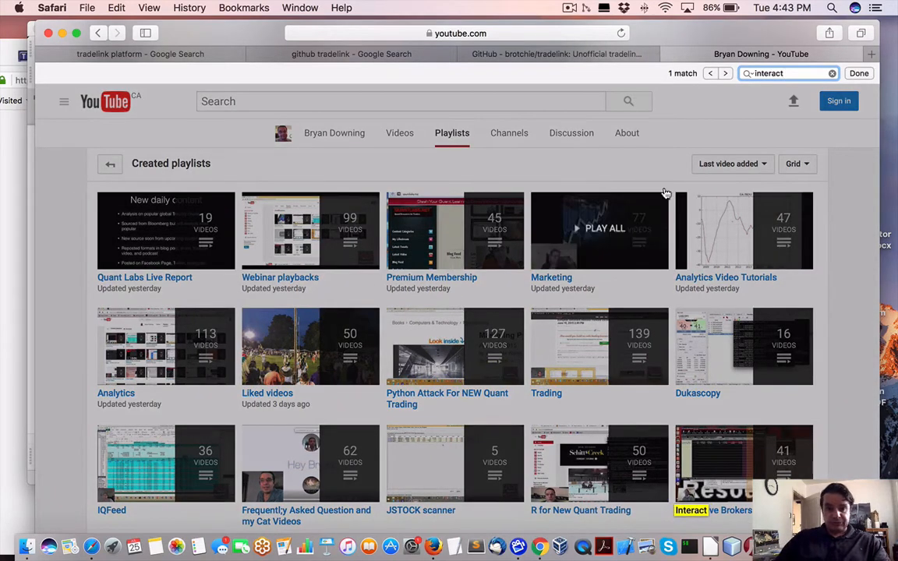
scroll(down, 3)
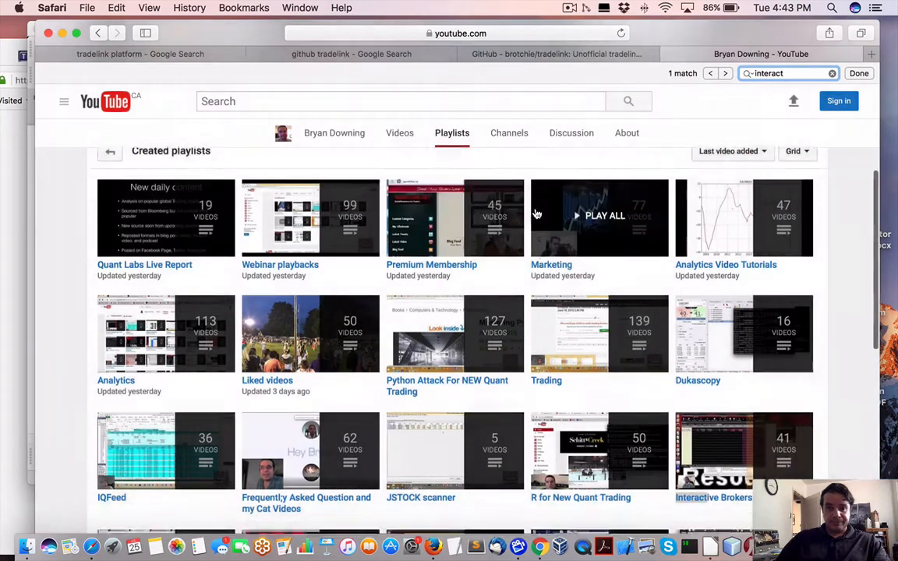
scroll(up, 3)
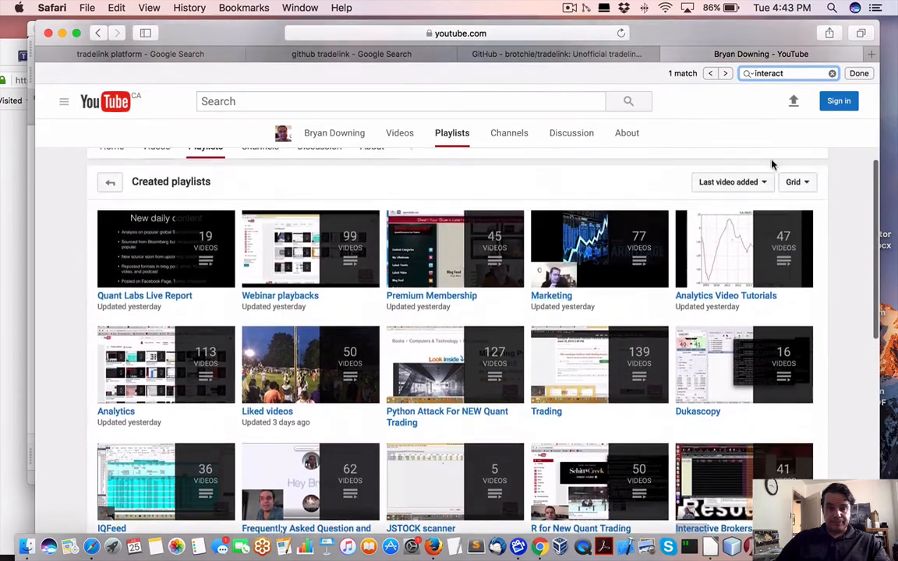
scroll(up, 3)
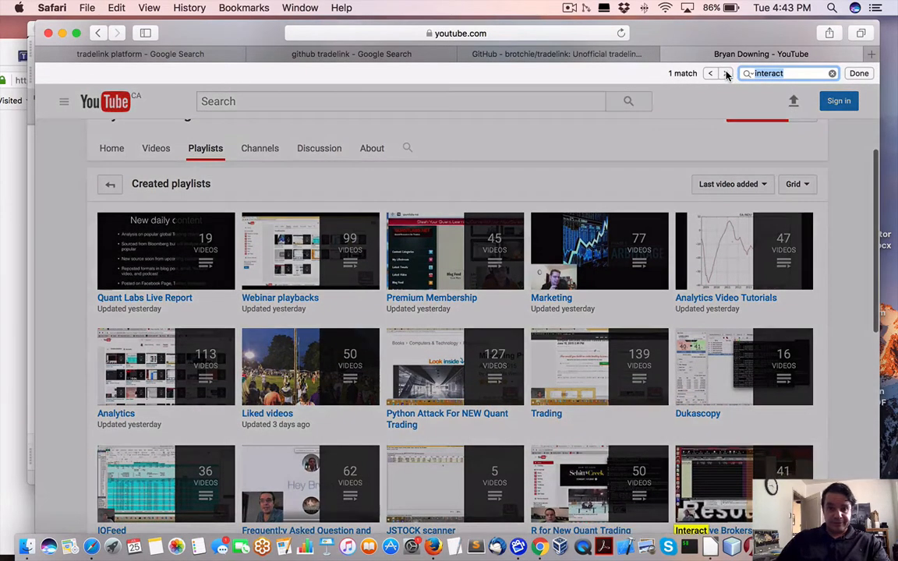
- Scroll through the 41 videos of the Interactive Brokers and TWS playlist
scroll(down, 3)
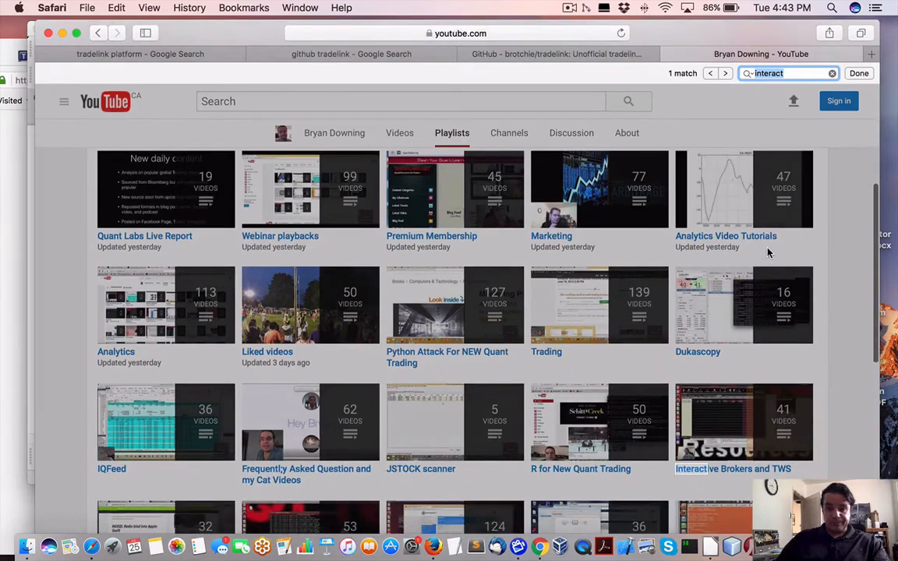
scroll(down, 3)
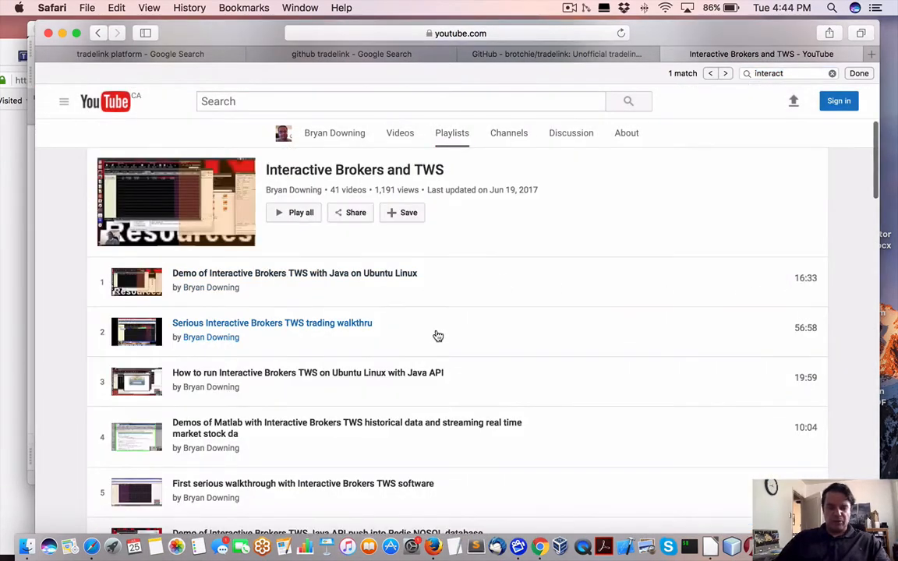
scroll(down, 3)
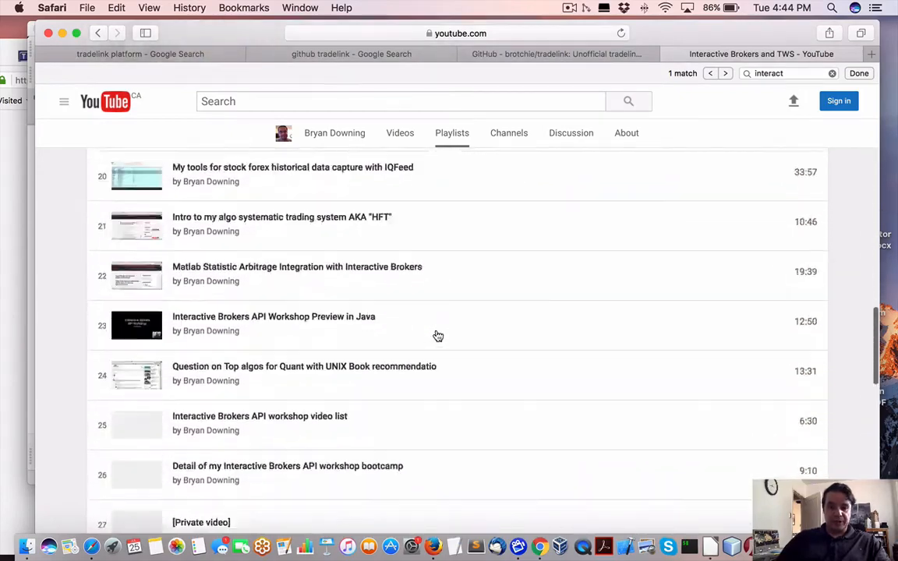
scroll(up, 3)
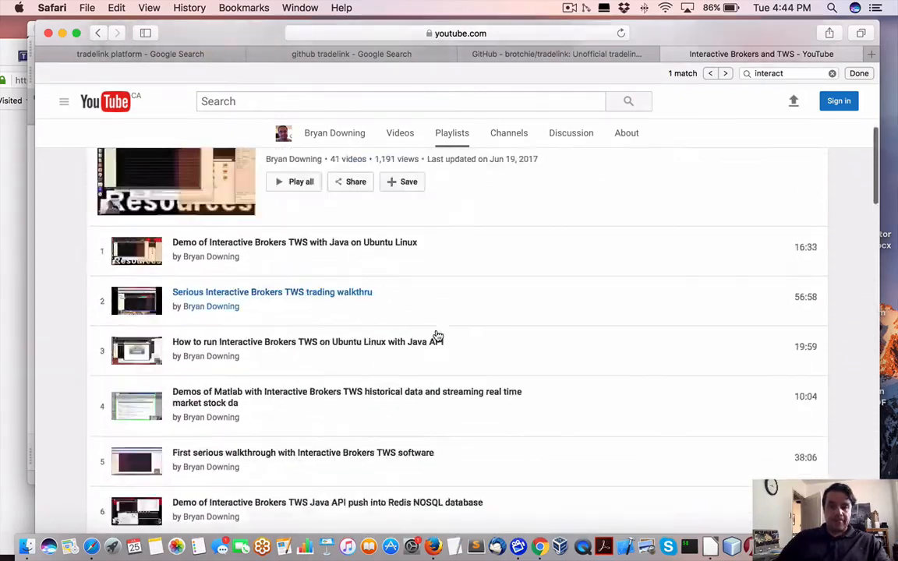
scroll(down, 3)
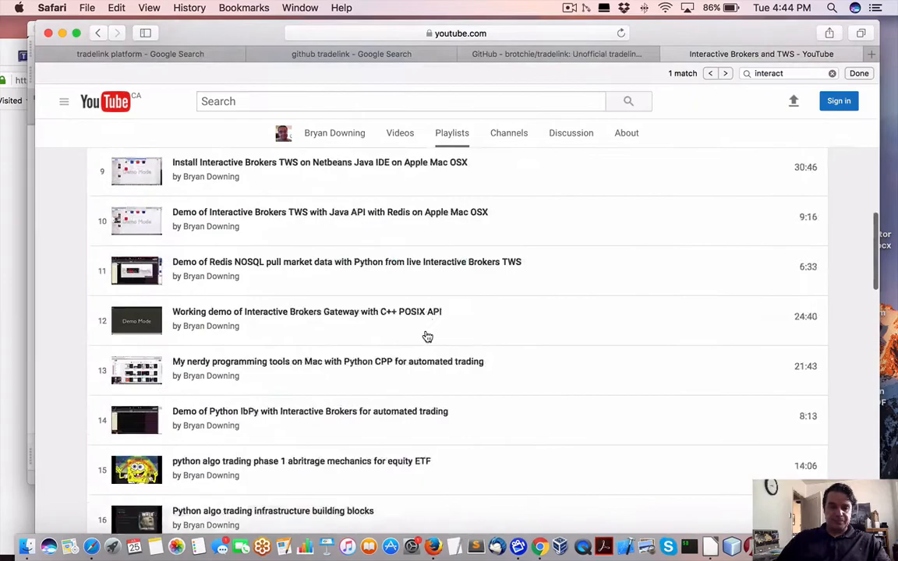
scroll(down, 3)
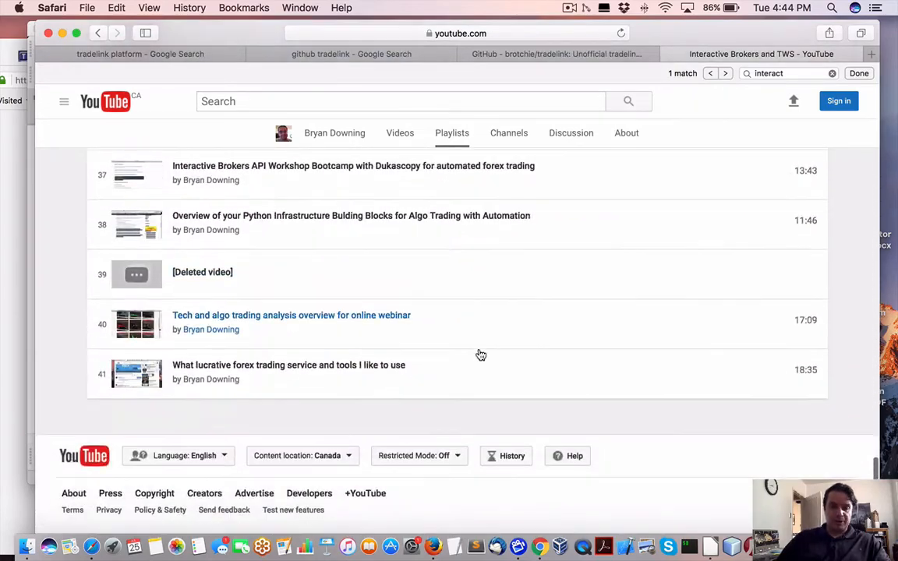
scroll(up, 3)
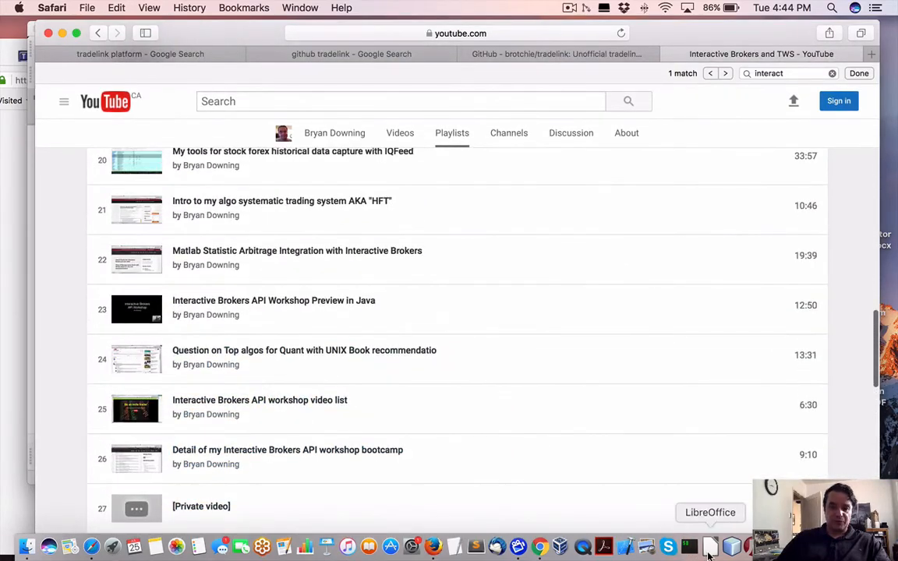
click(709, 546)
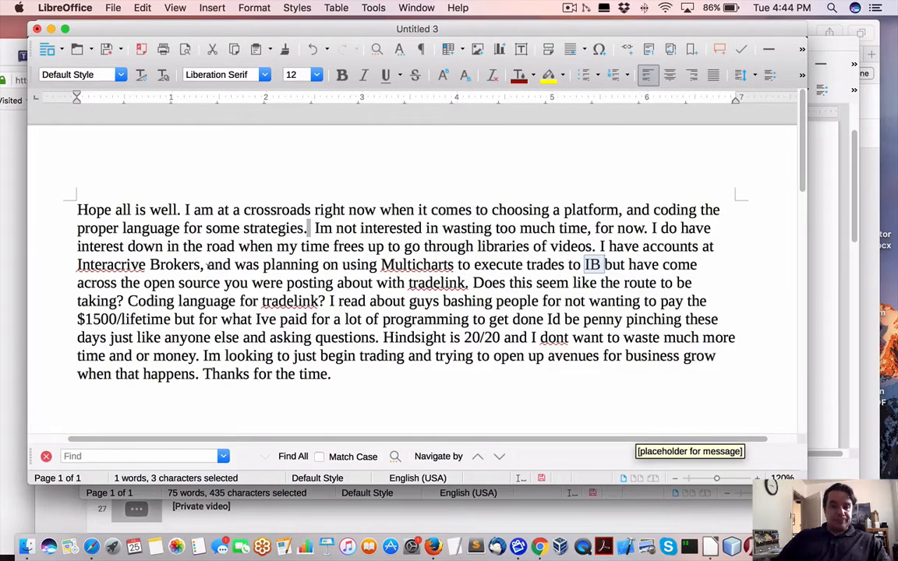
double_click(181, 283)
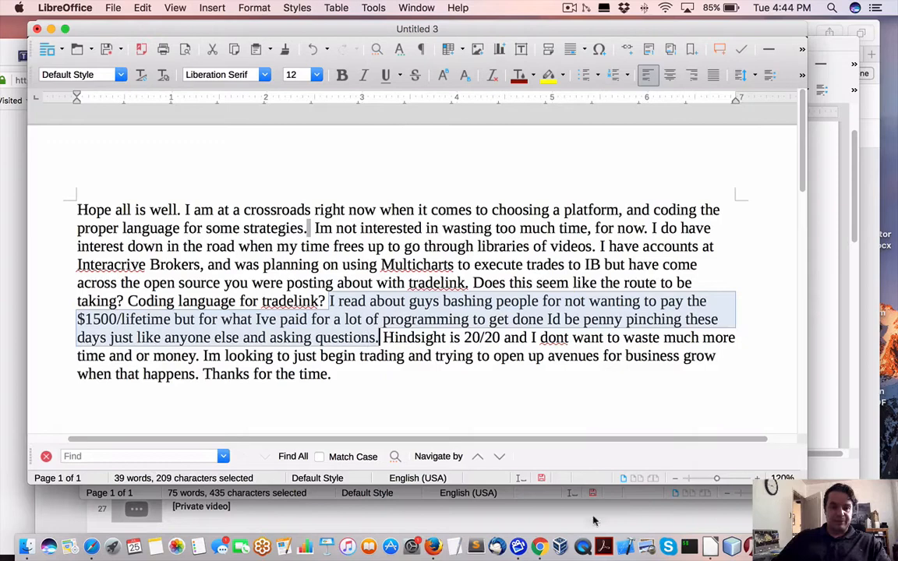
mouse_move(539, 545)
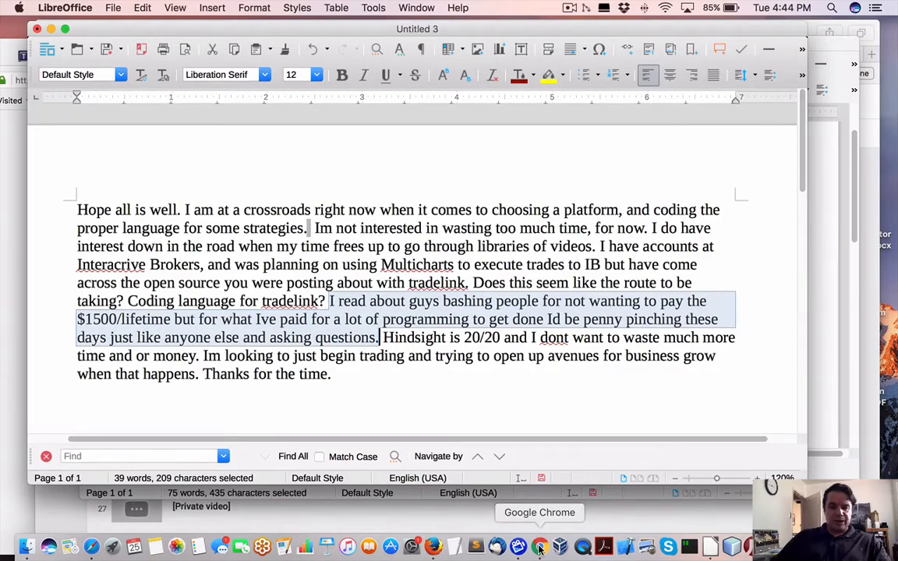
- Locate Algo Trading Components in Python on quantlabs.net and go to its course page
click(539, 545)
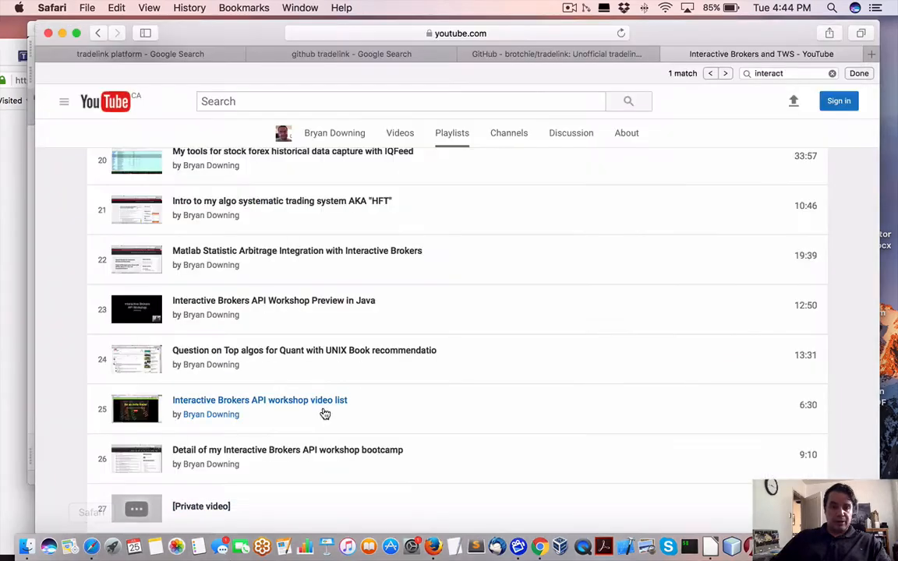
scroll(up, 3)
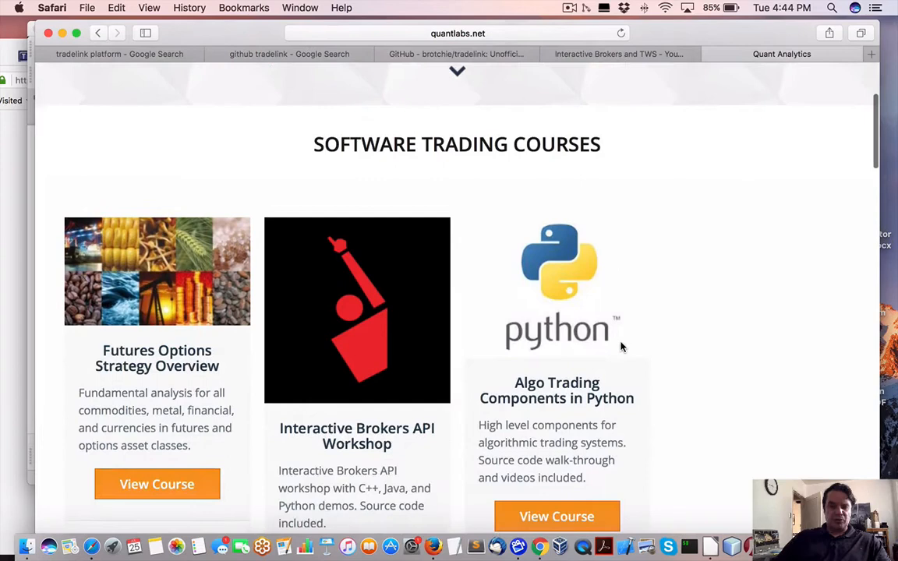
scroll(down, 3)
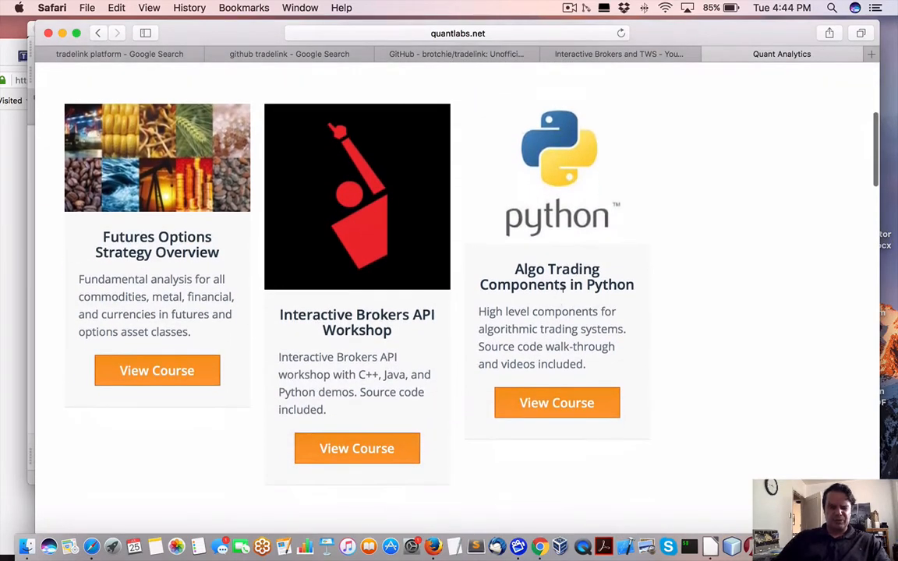
scroll(down, 3)
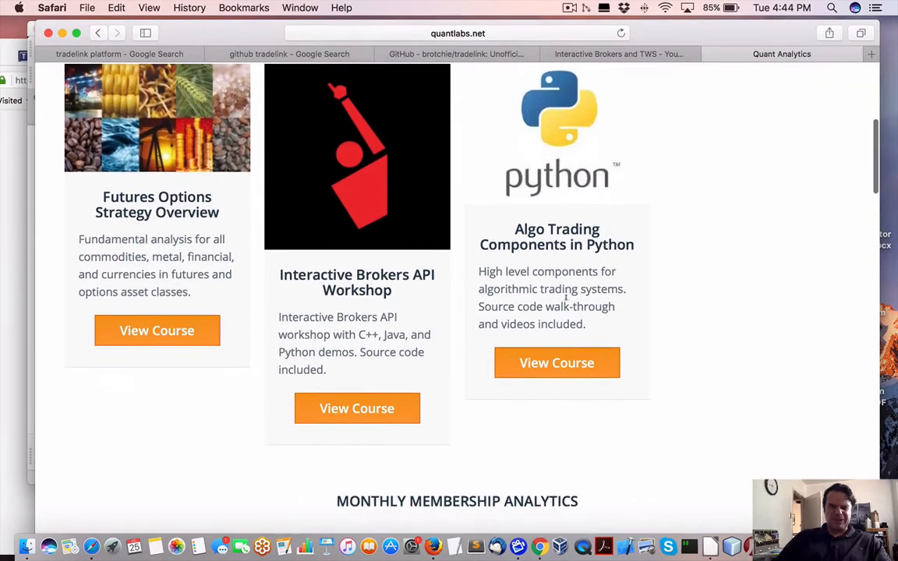
click(557, 362)
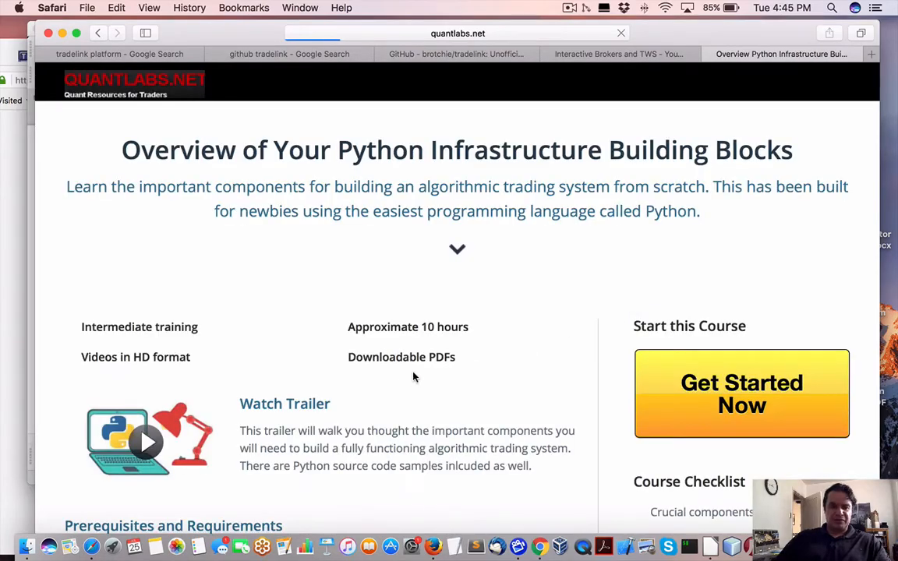
- Read the Python infrastructure building blocks course page down to its last module and instructor section
scroll(down, 3)
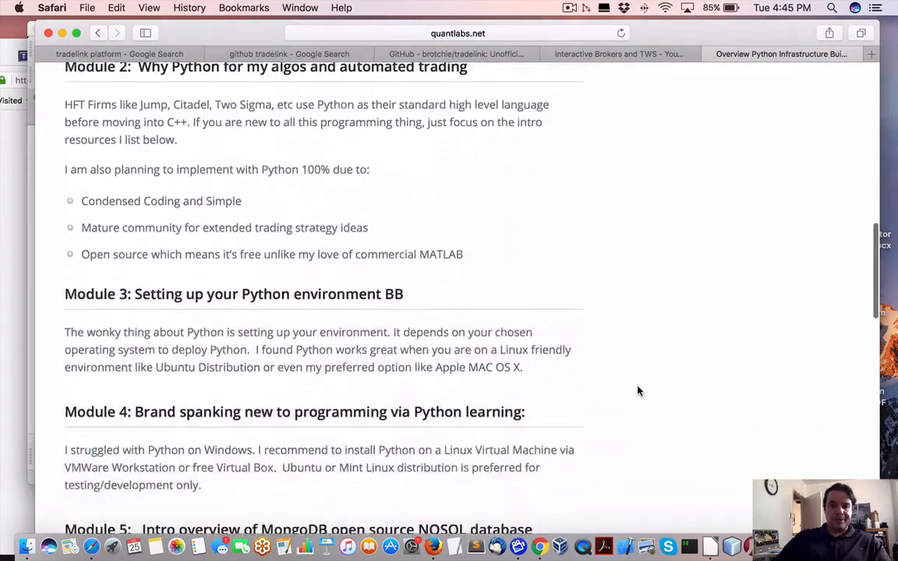
scroll(up, 3)
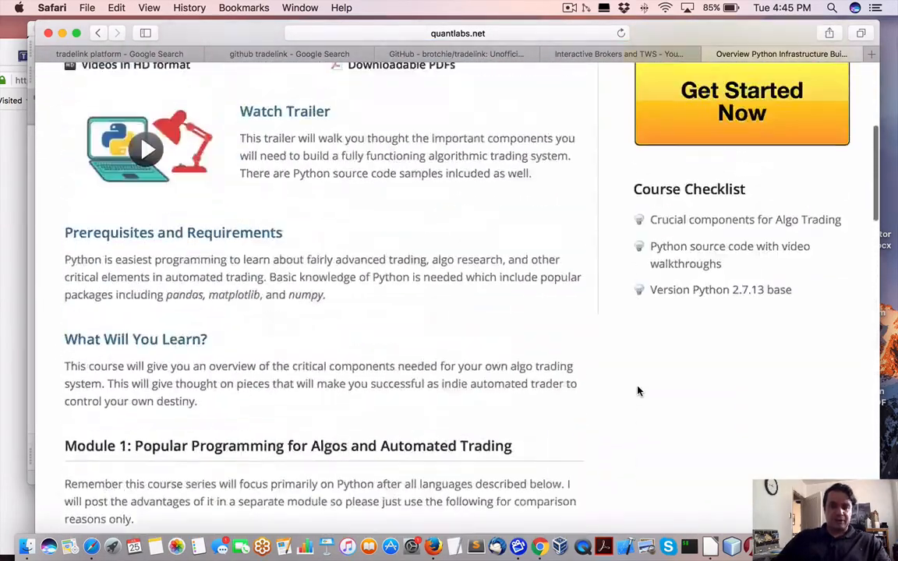
scroll(down, 3)
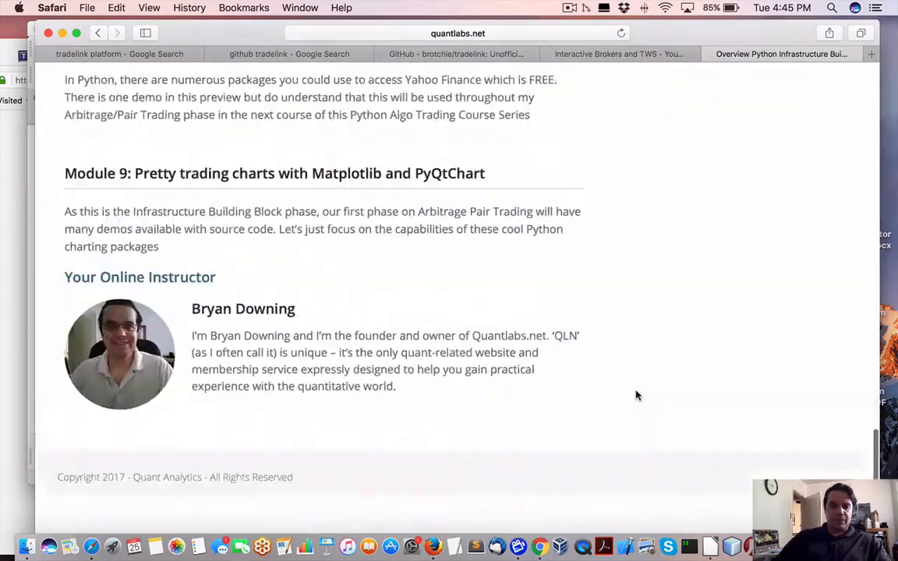
scroll(up, 3)
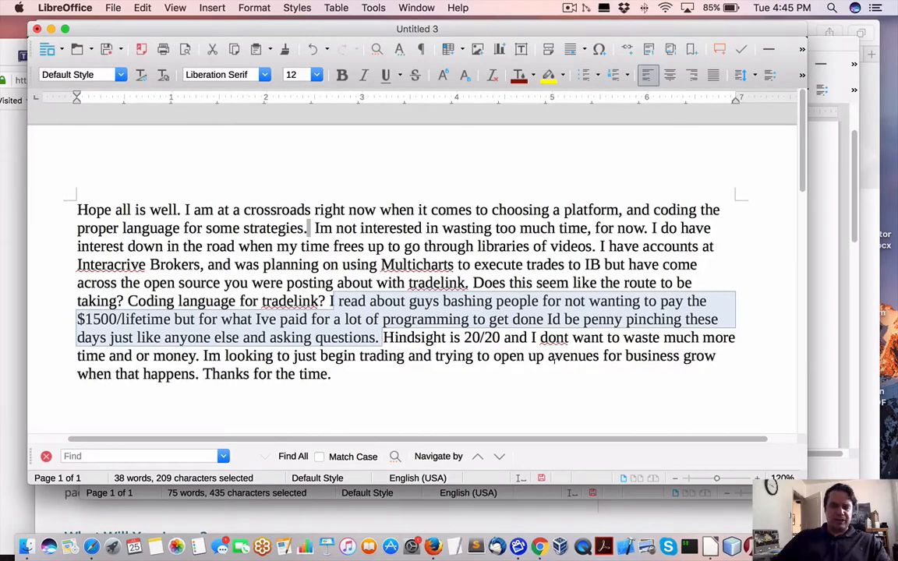
mouse_move(629, 394)
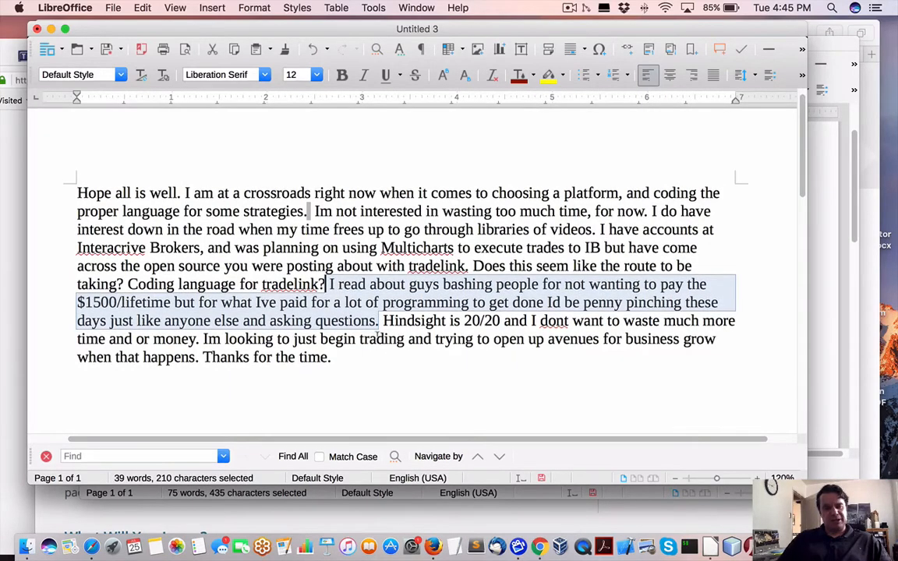
click(380, 321)
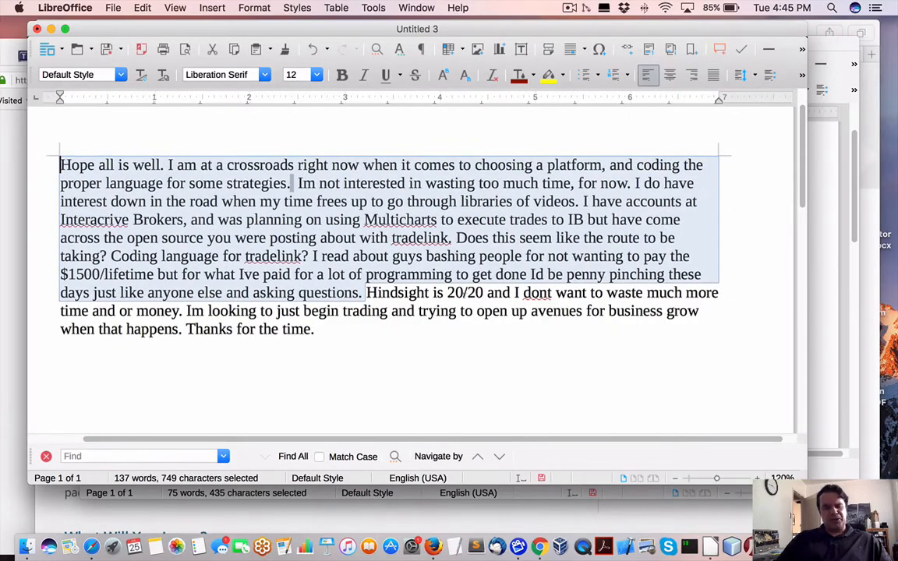
click(365, 293)
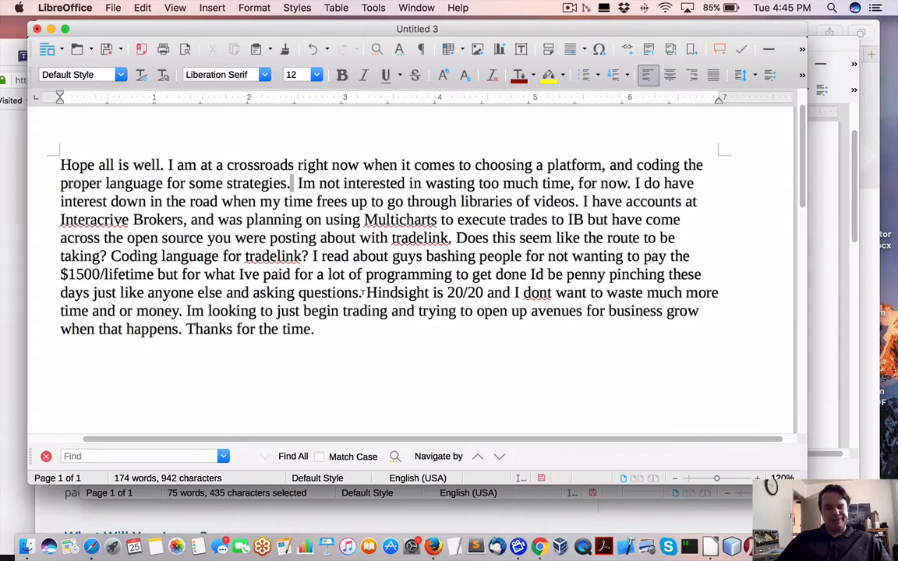
drag(296, 184, 359, 293)
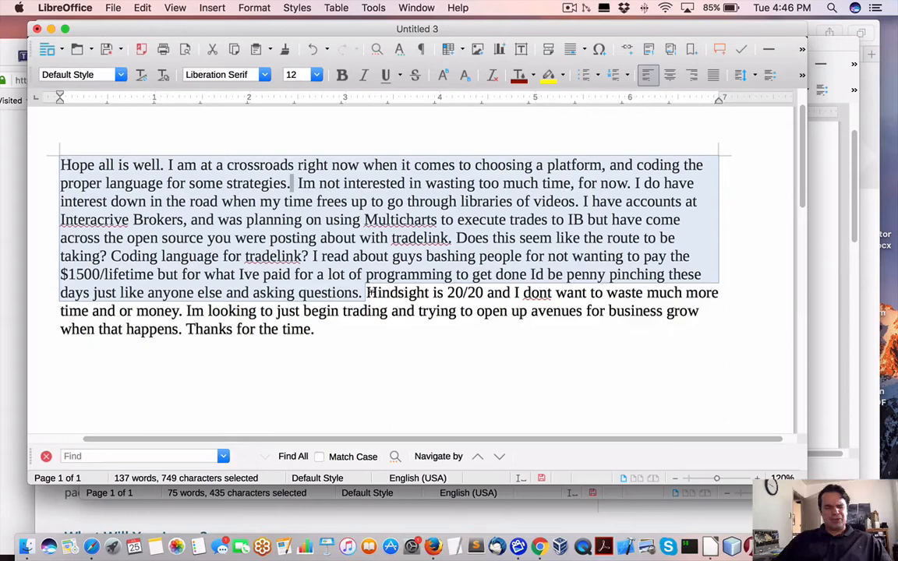
click(366, 293)
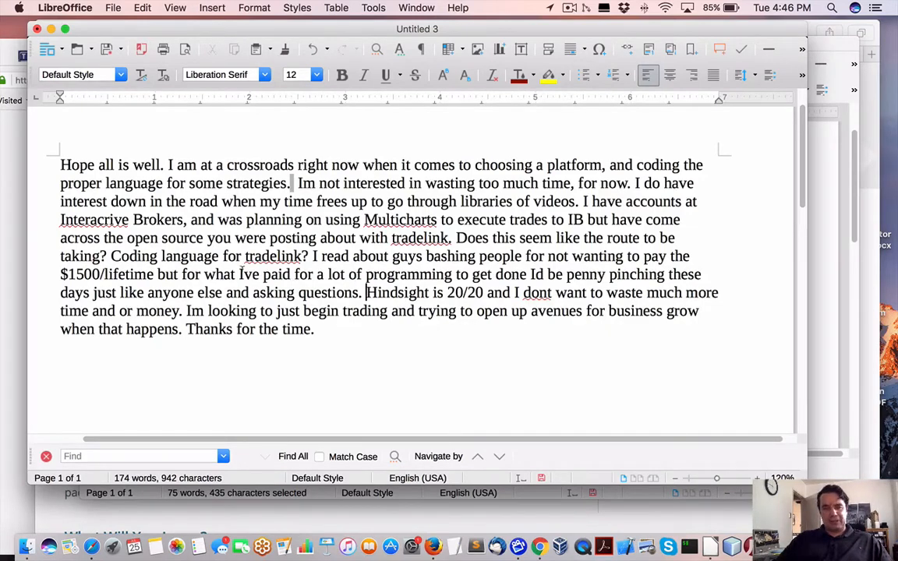
mouse_move(539, 546)
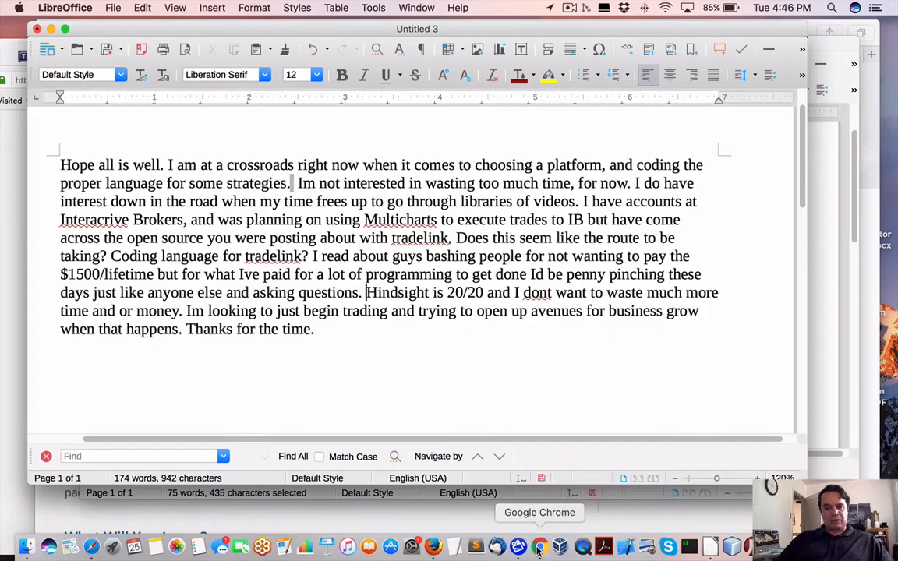
click(540, 546)
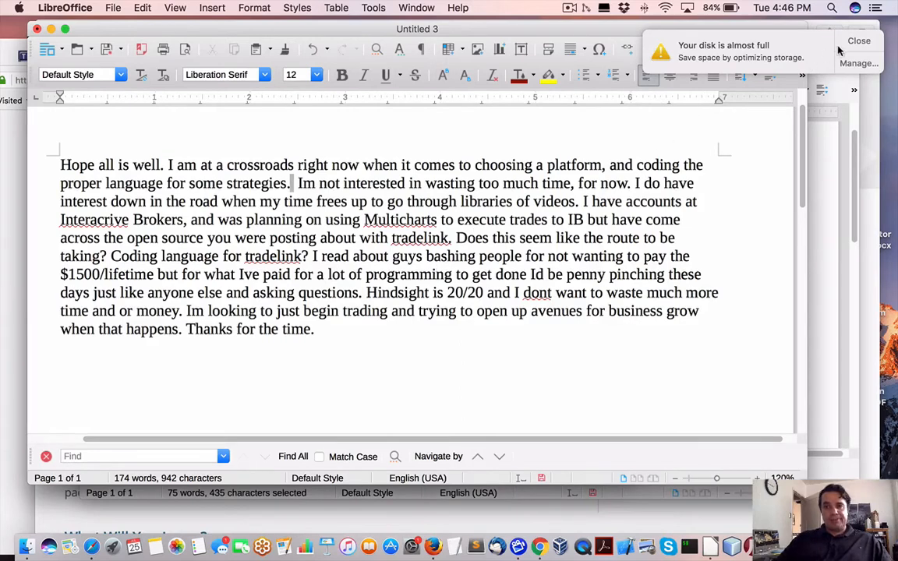
click(857, 41)
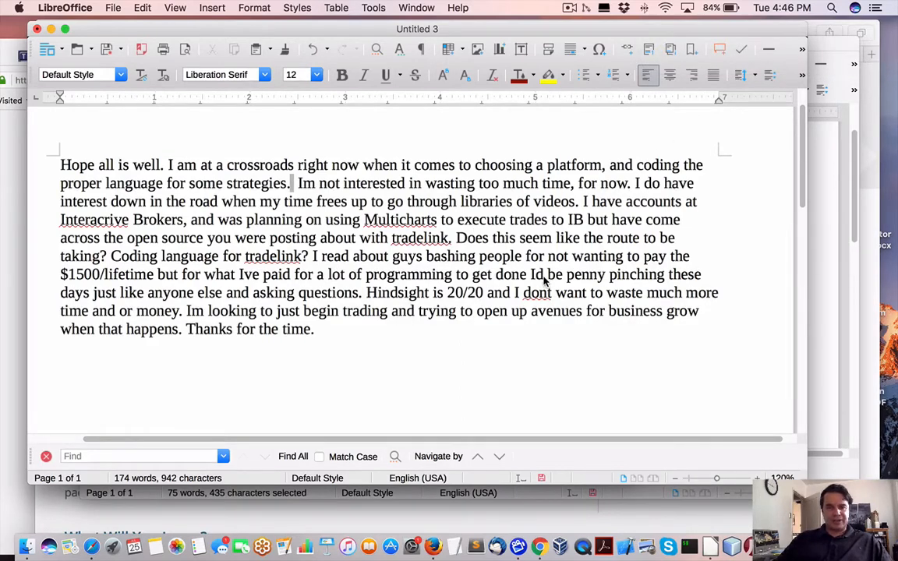
mouse_move(262, 302)
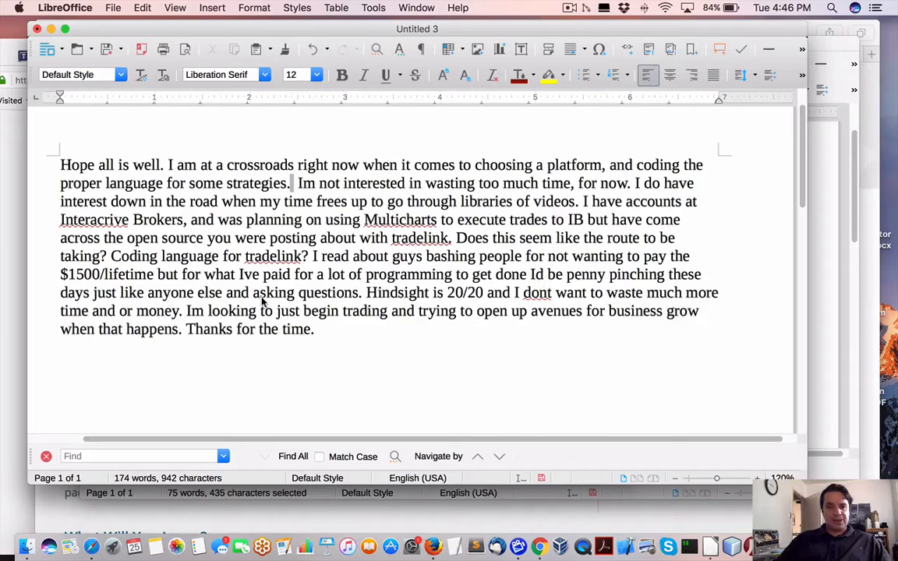
mouse_move(367, 293)
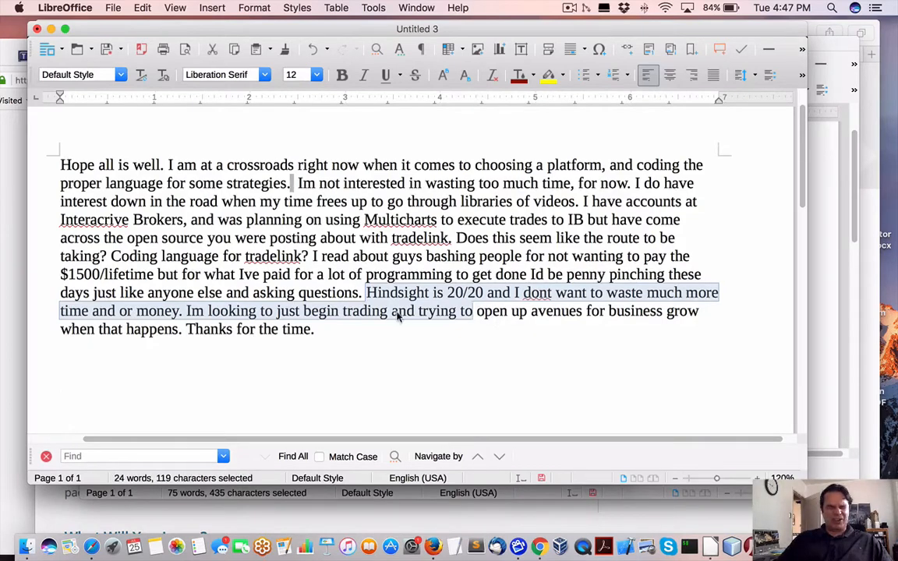
click(205, 311)
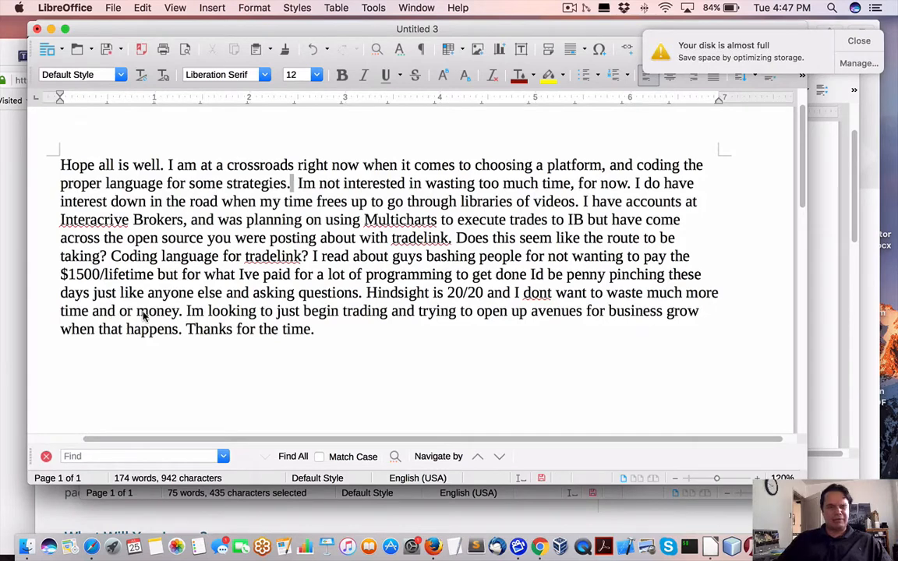
mouse_move(190, 313)
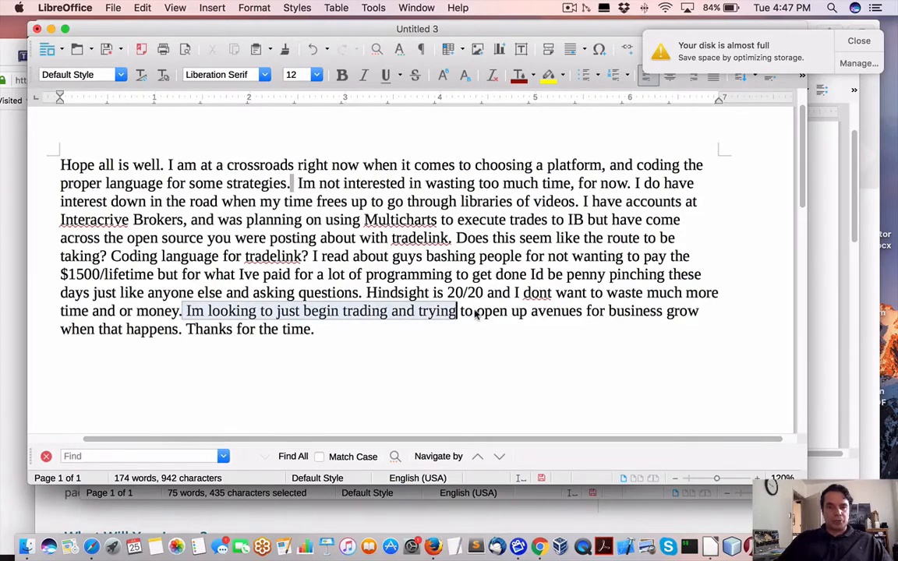
click(698, 327)
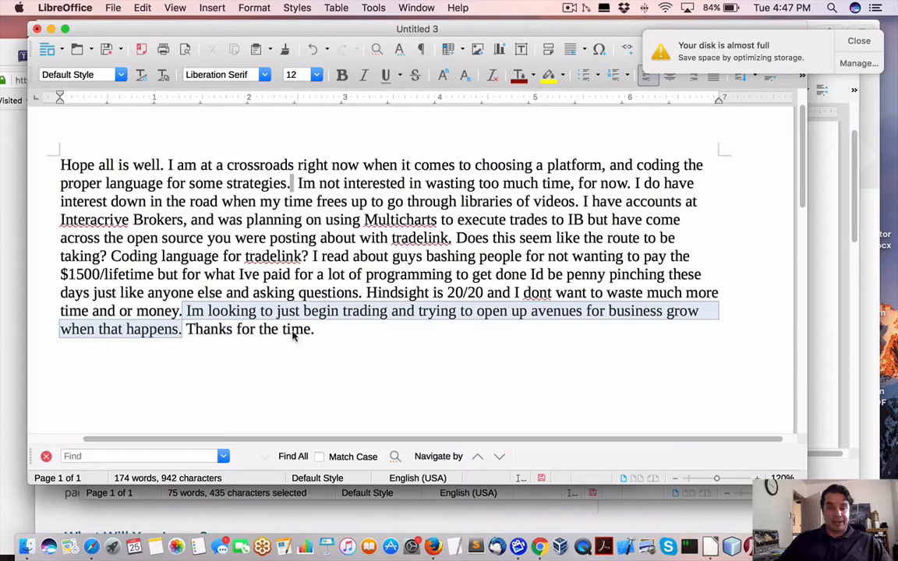
click(187, 310)
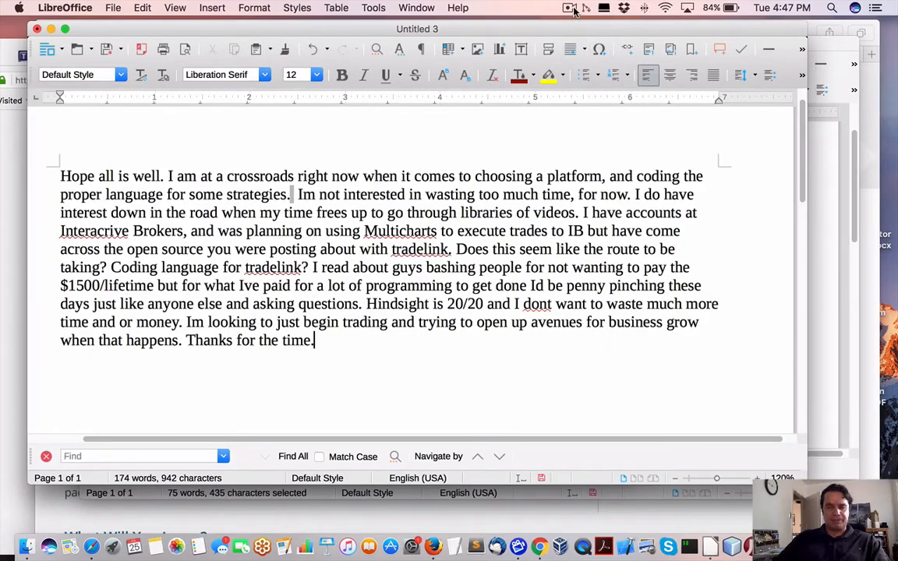
click(569, 8)
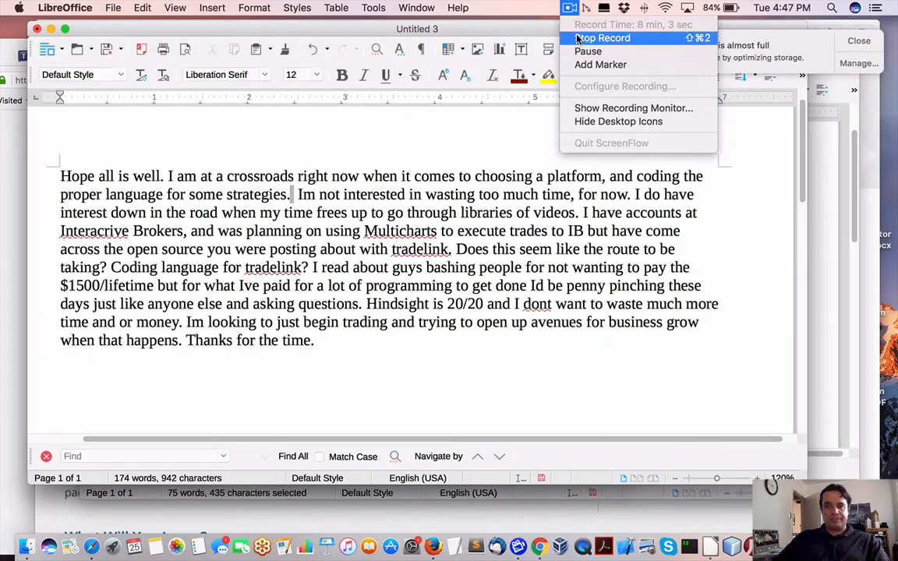